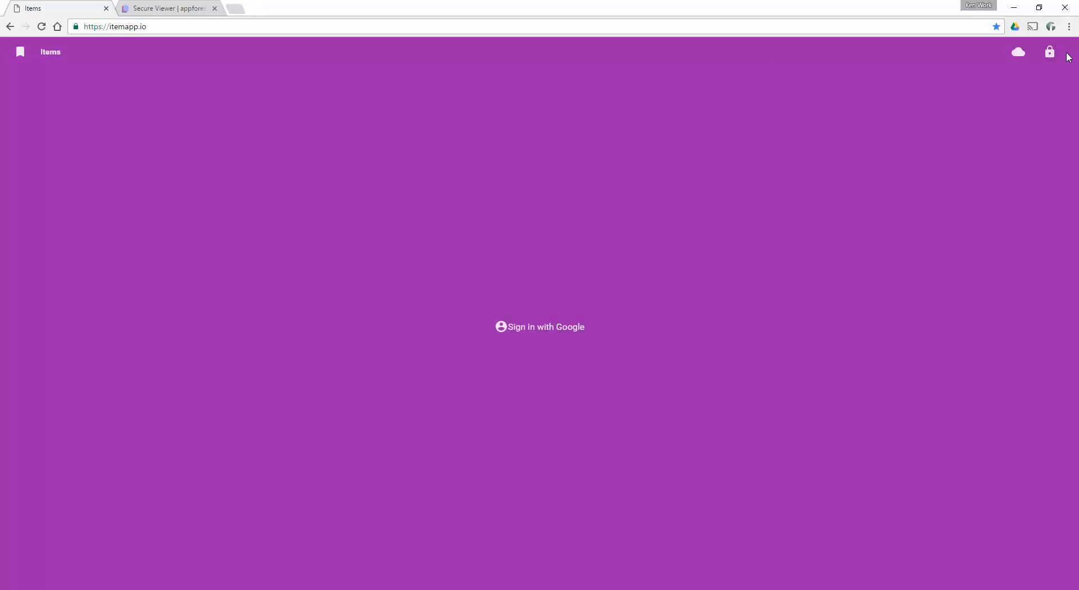
mouse_move(40, 70)
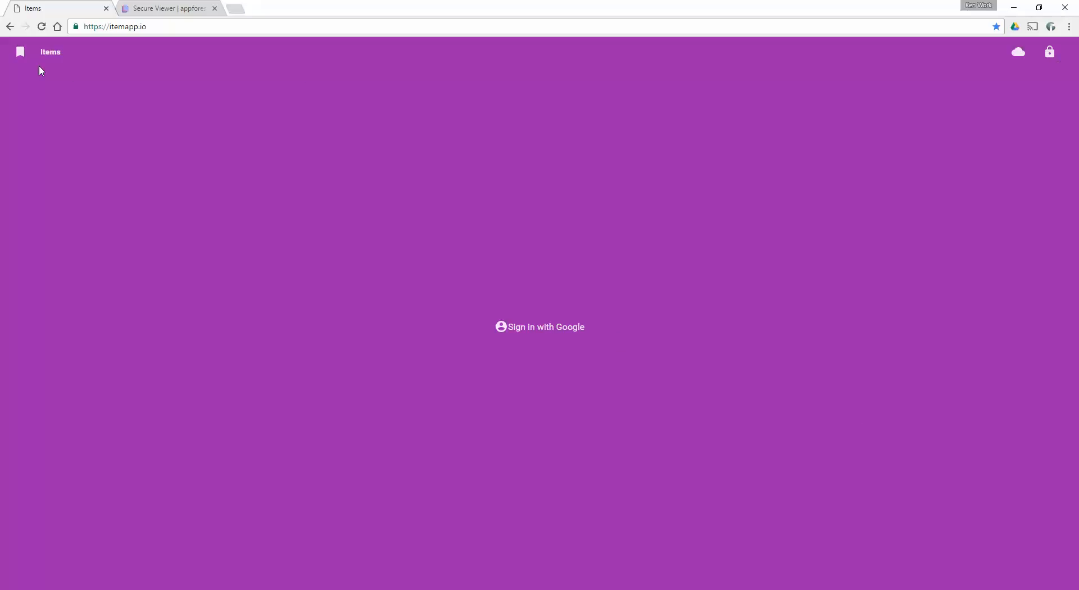
mouse_move(546, 340)
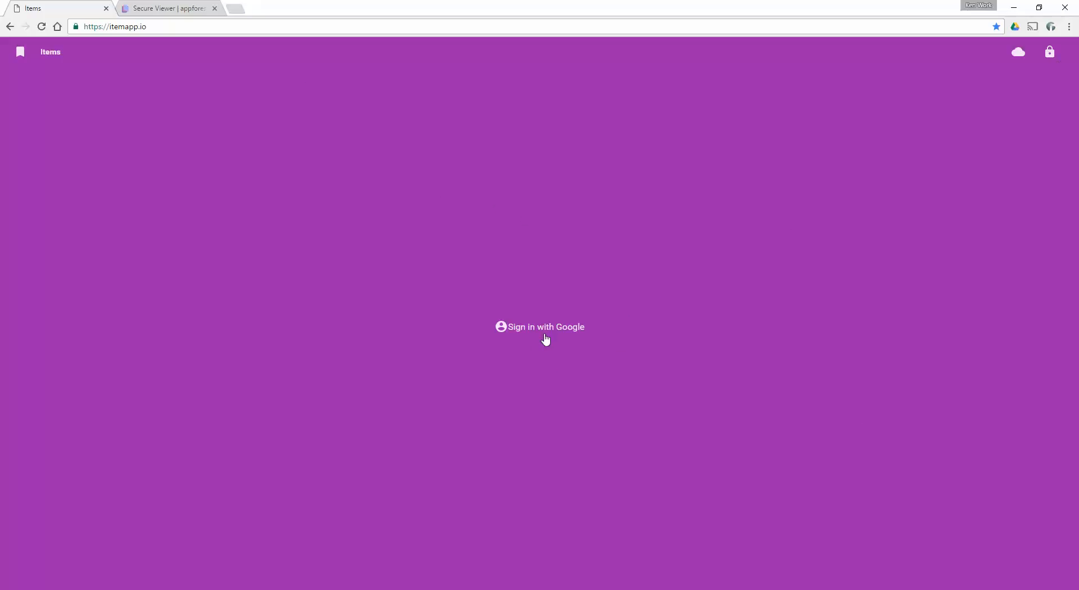
Sign in to the notes app with the Google account.
click(540, 326)
text(My)
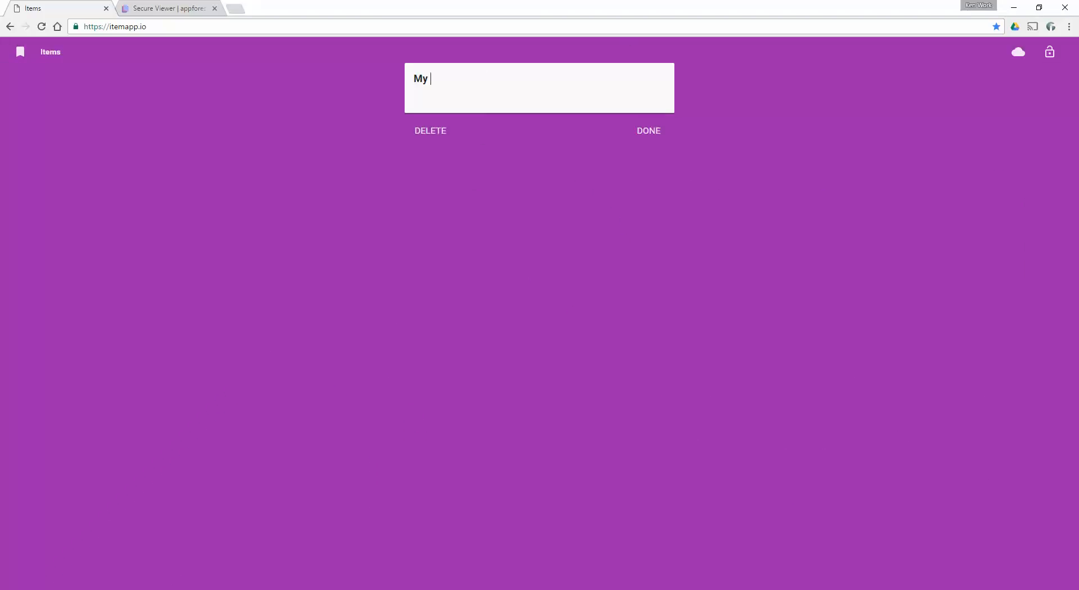
Save a first note titled 'My big bad title itemapp.io' with body 'Here is my body text'.
text(big bad title)
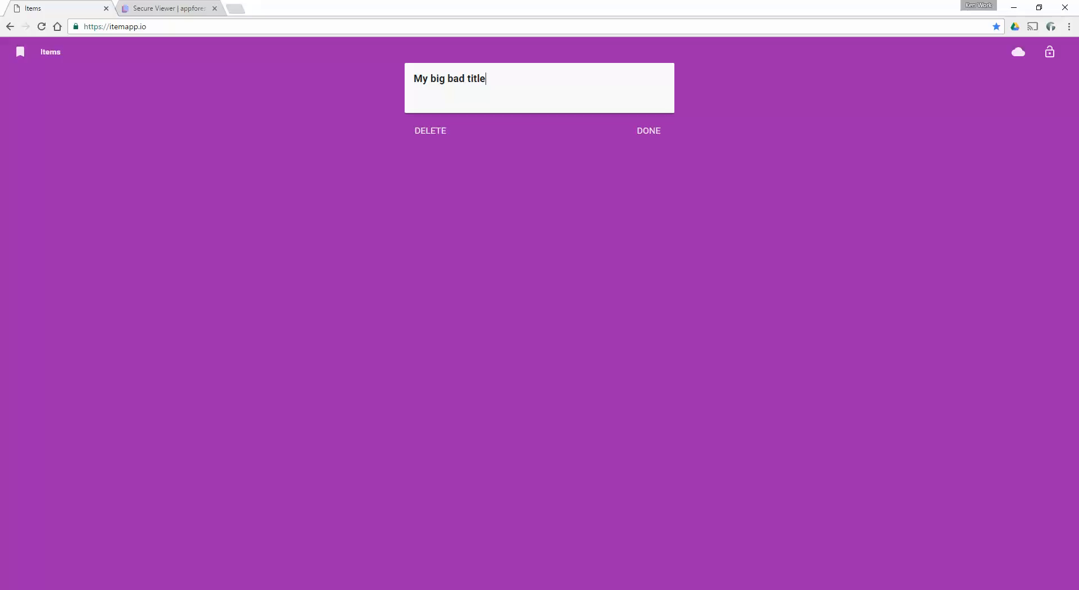
text(itt)
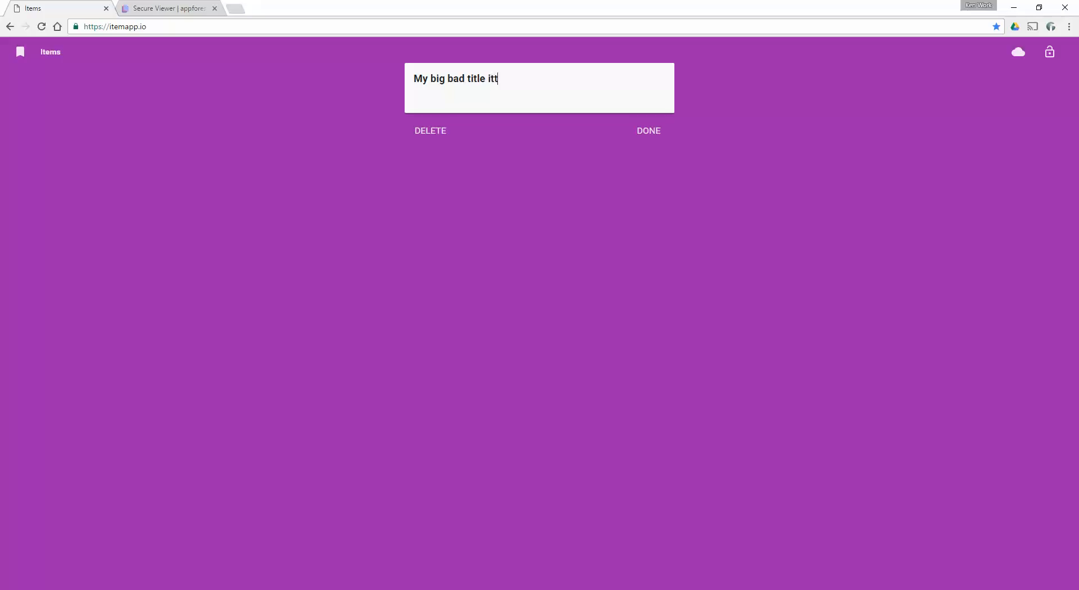
text(itemapp.io)
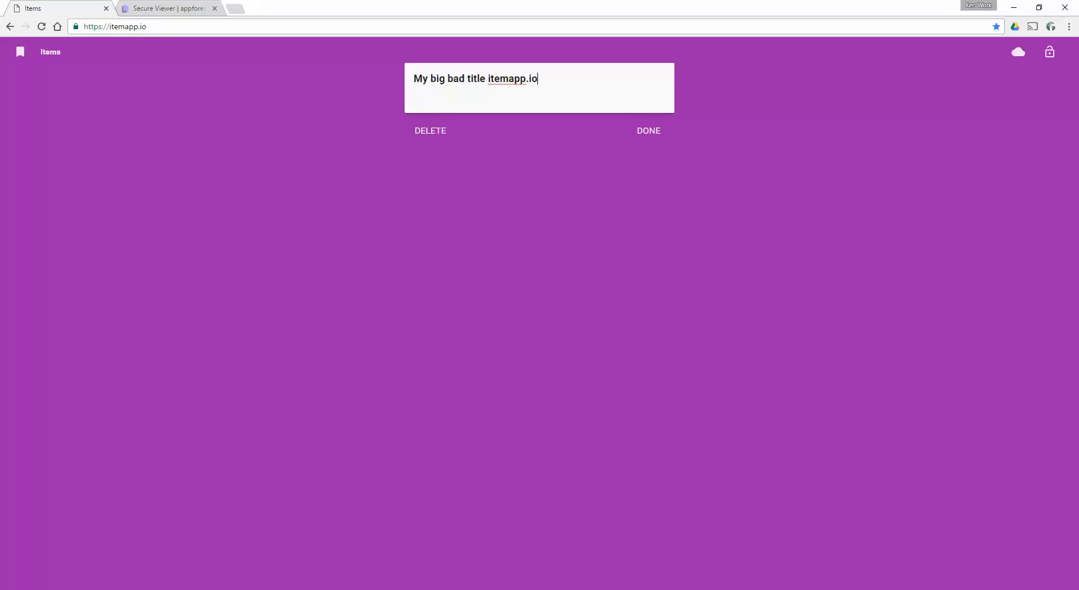
text(Here is m)
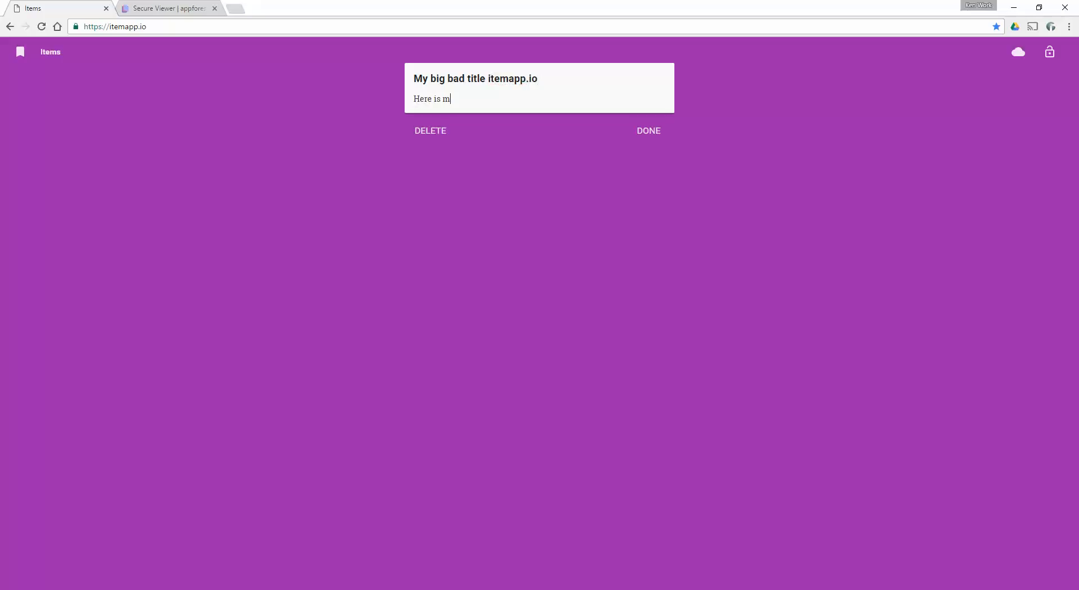
text(y body te)
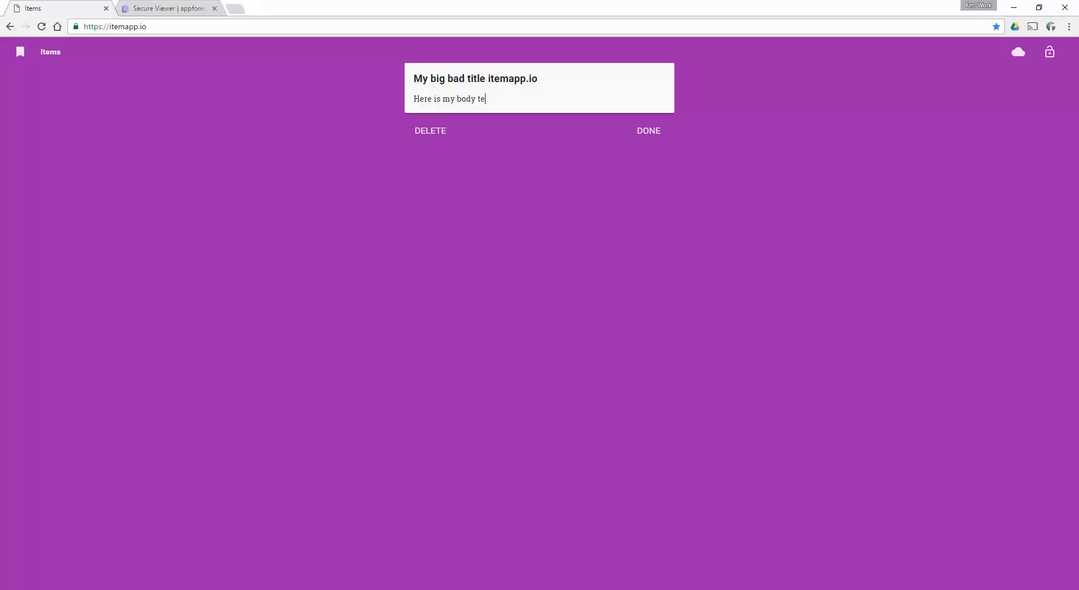
click(647, 130)
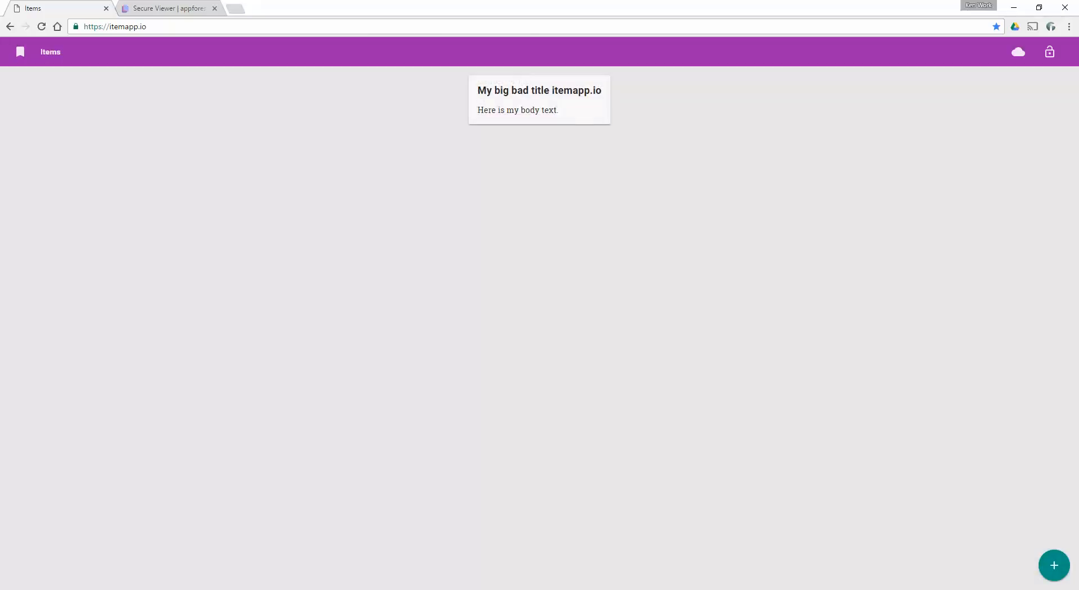
mouse_move(1000, 544)
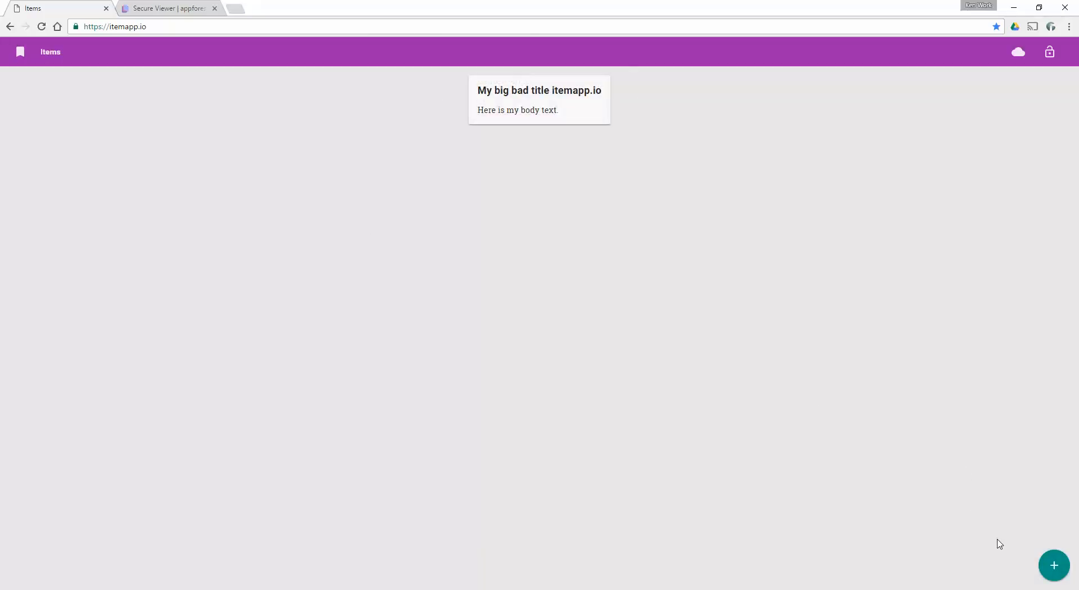
Add a second note 'My next note' with body 'little text.' and save it.
click(539, 100)
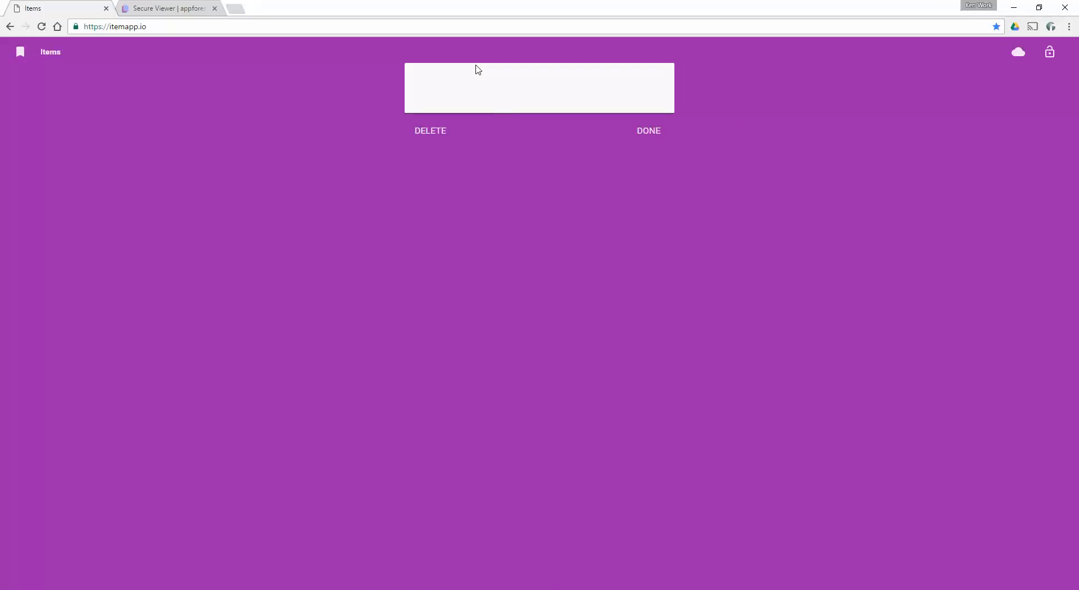
click(483, 88)
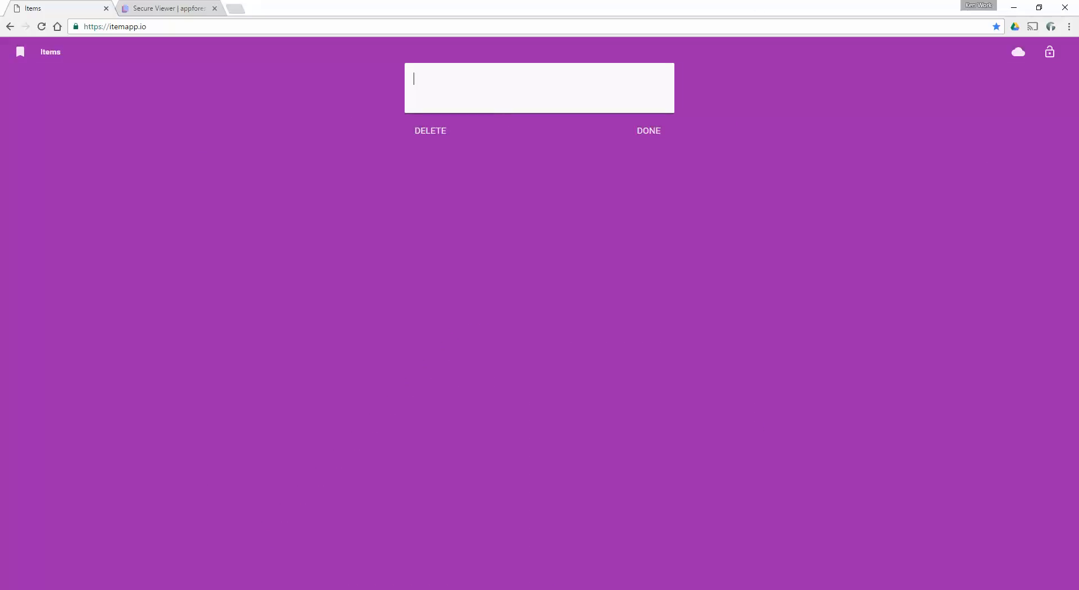
text(My next note)
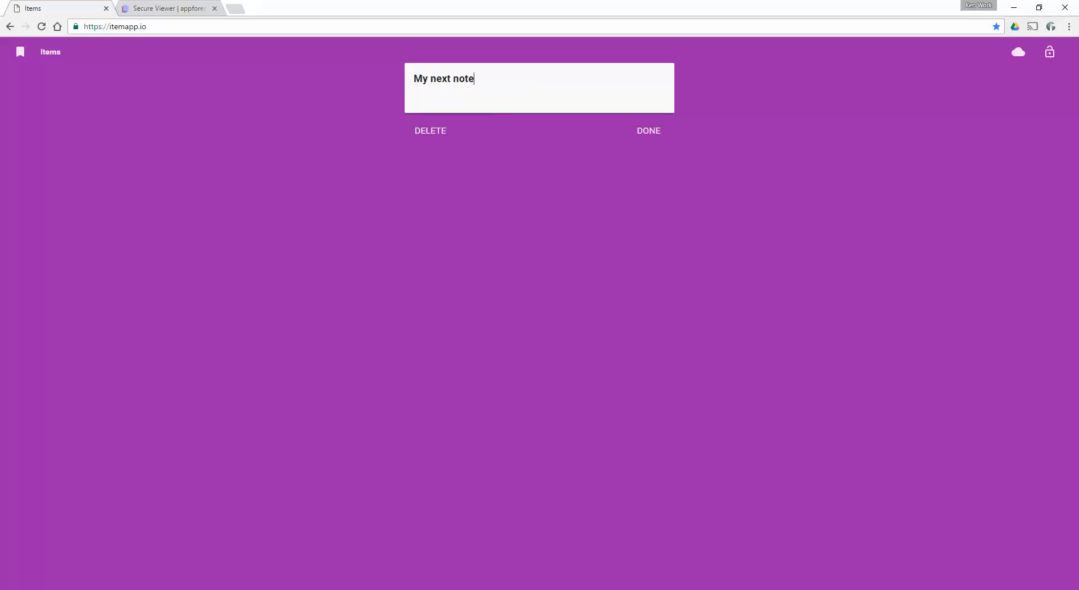
text(little e)
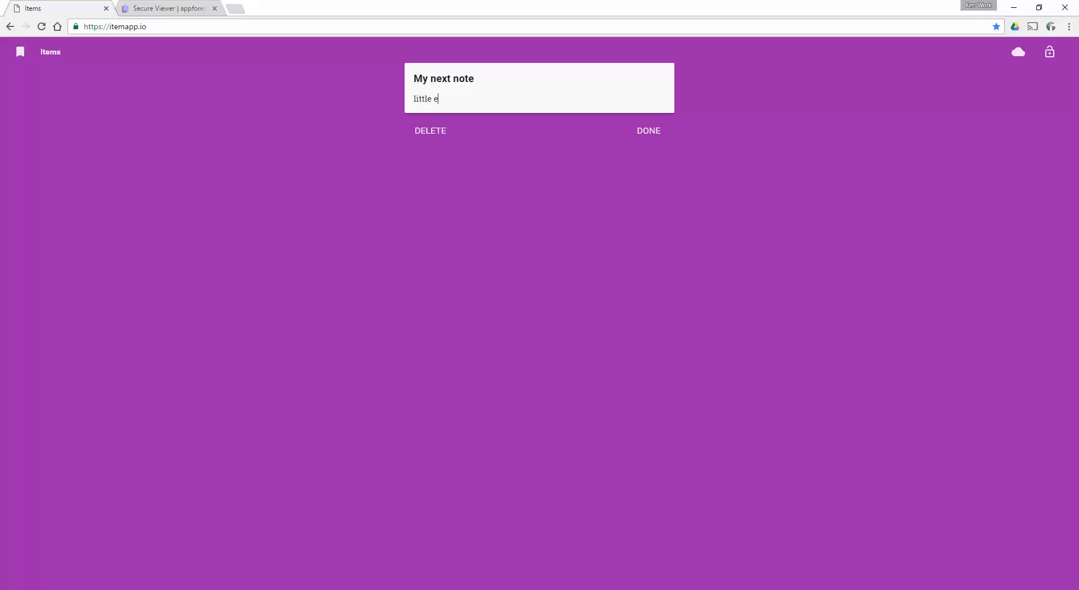
click(648, 131)
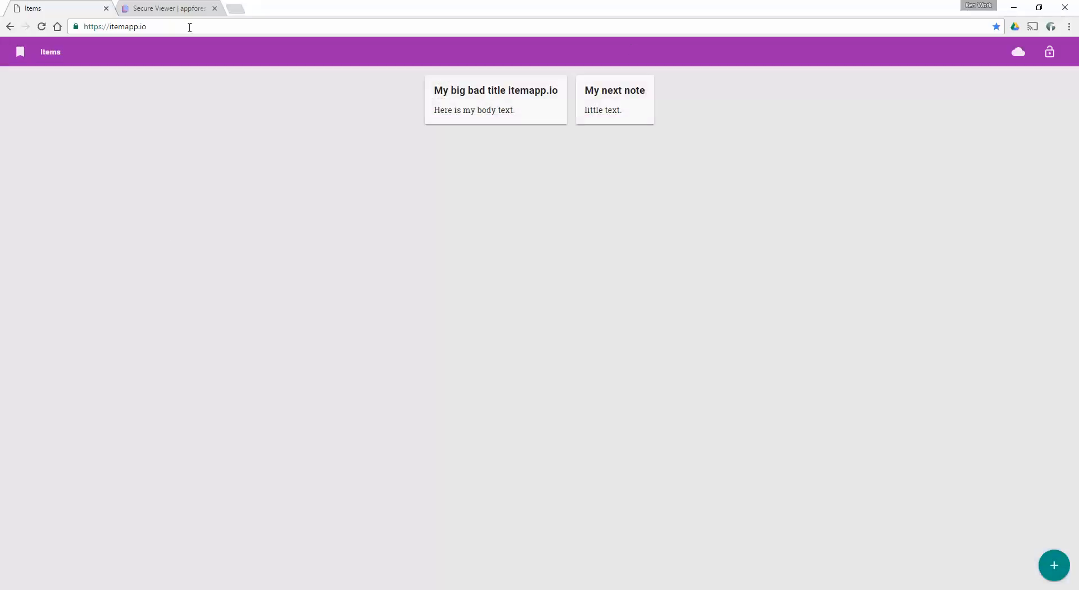
click(169, 8)
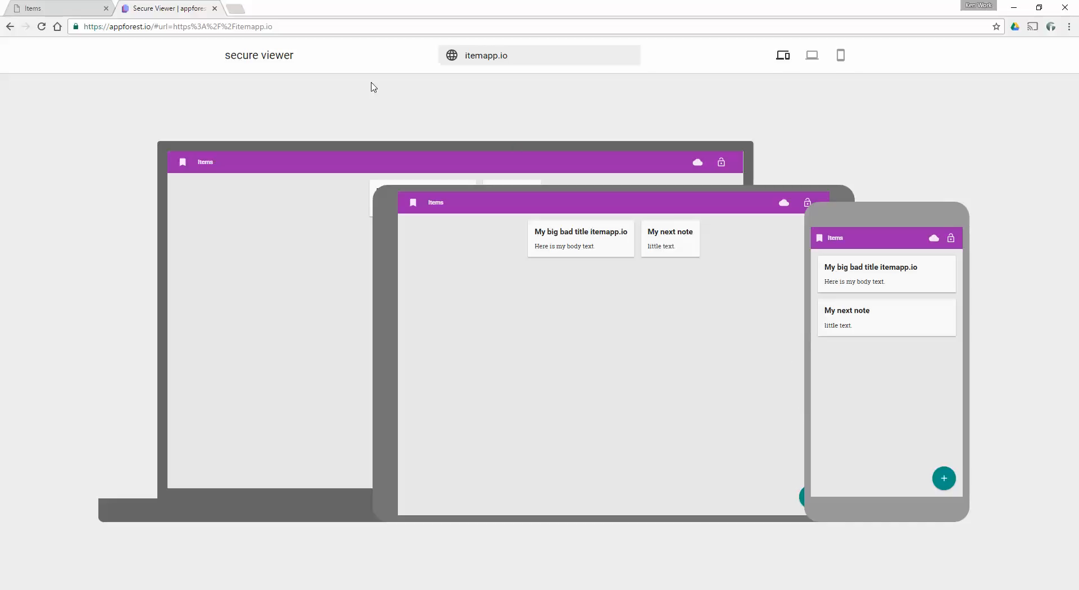
Preview itemapp.io at a single window size, then as a phone in portrait.
click(175, 26)
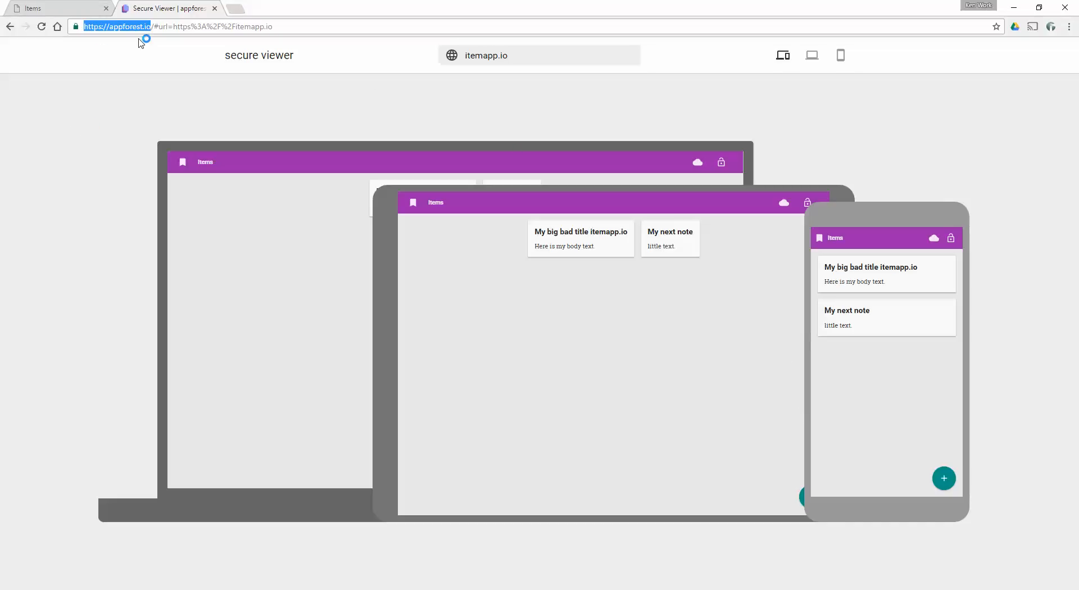
mouse_move(132, 198)
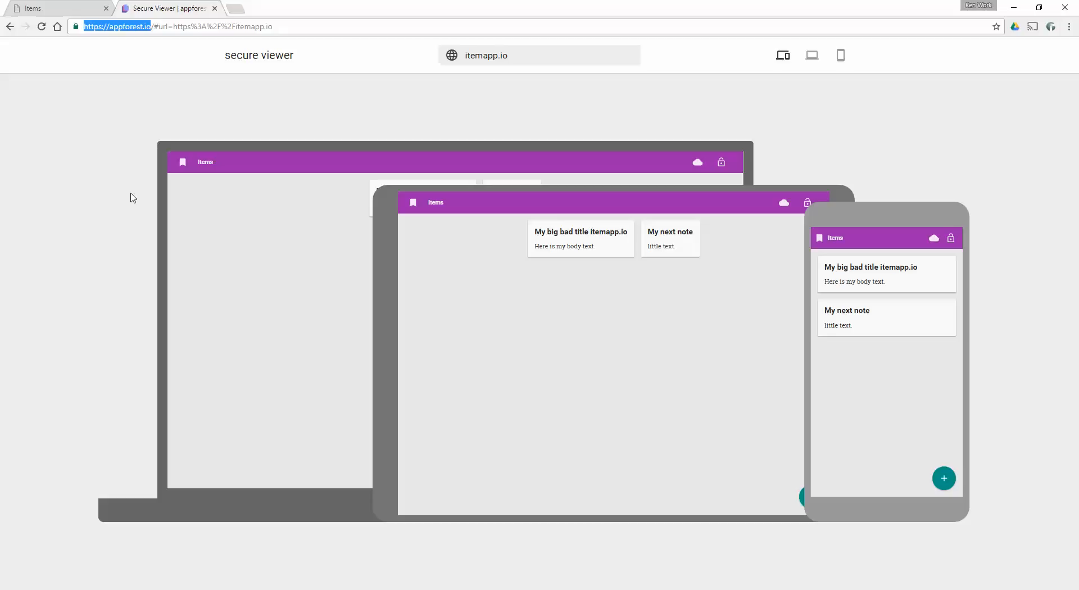
mouse_move(810, 56)
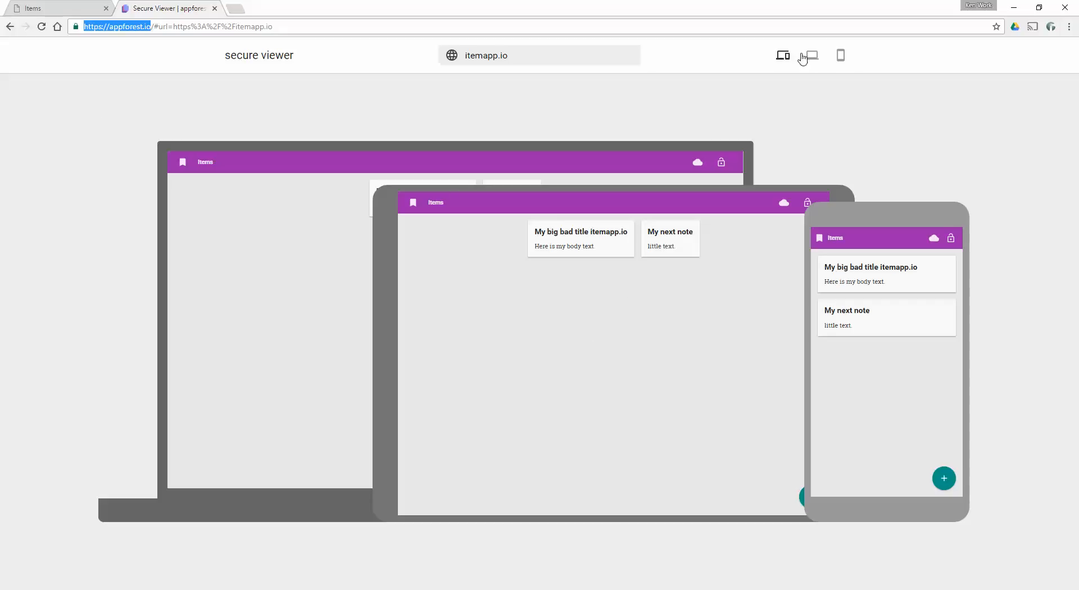
click(810, 55)
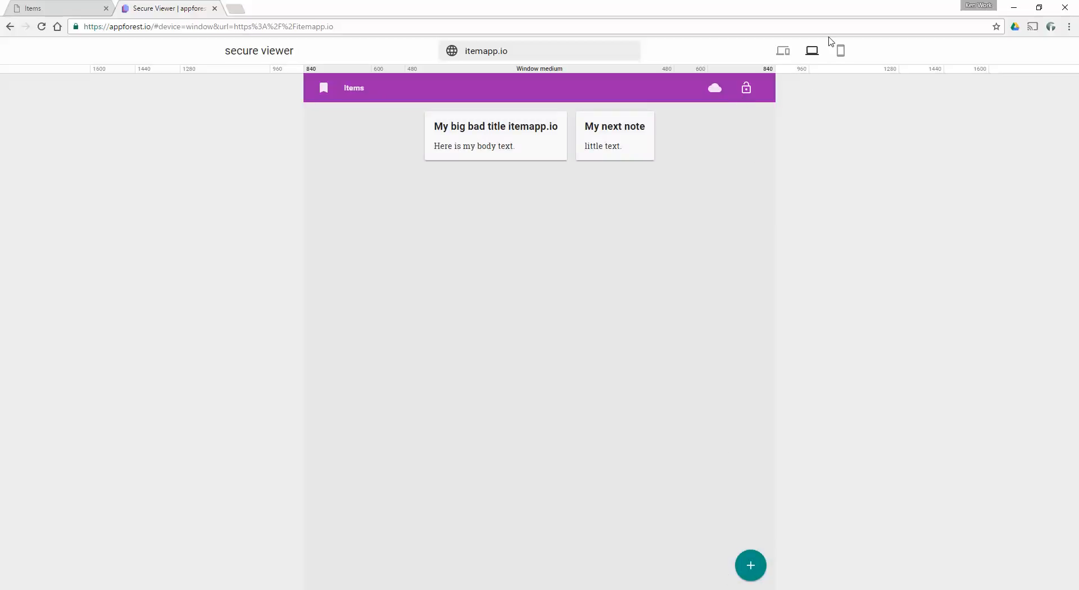
click(840, 51)
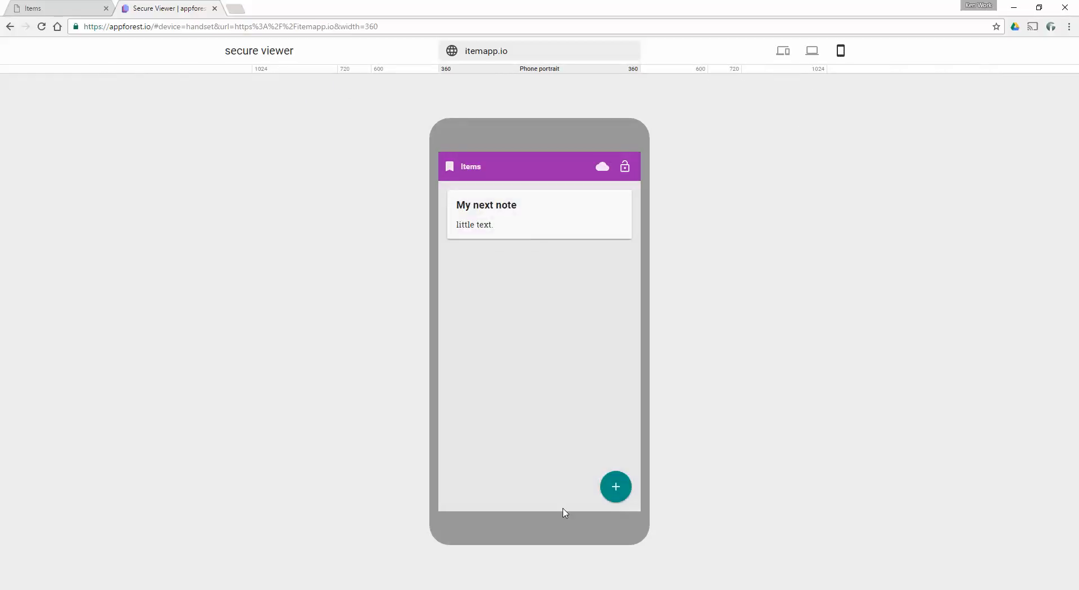
Add a note 'Add another one...' with body 'my items :)' in the phone preview.
click(615, 486)
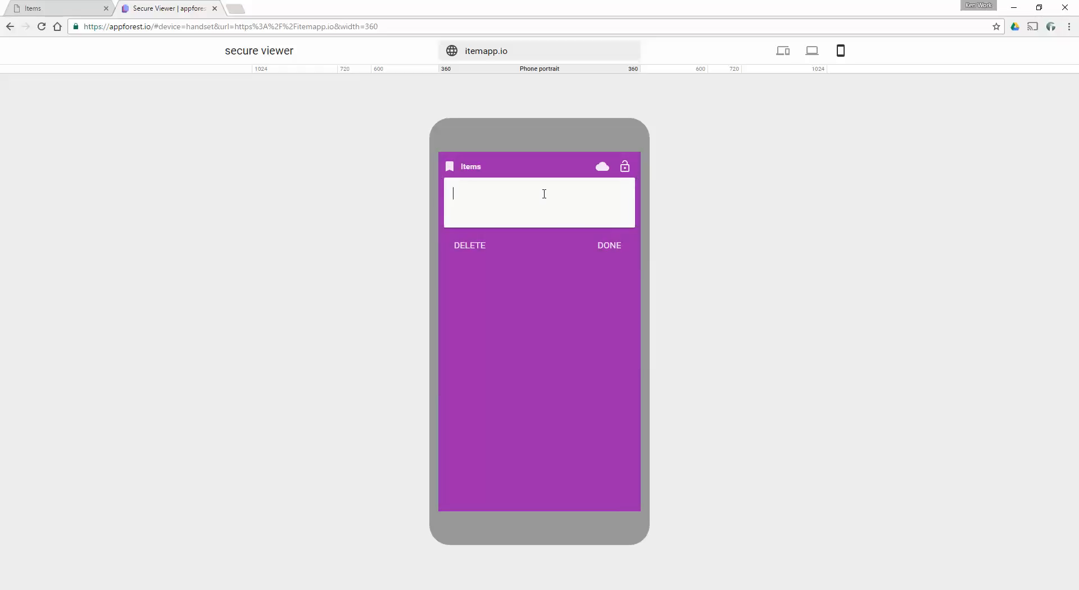
text(Add)
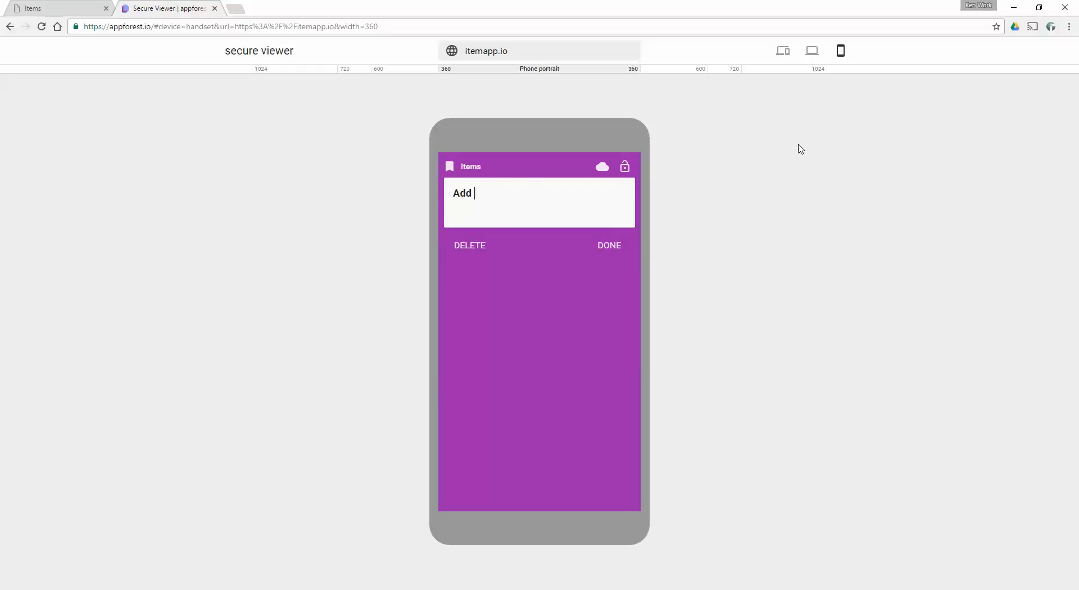
text(another one...)
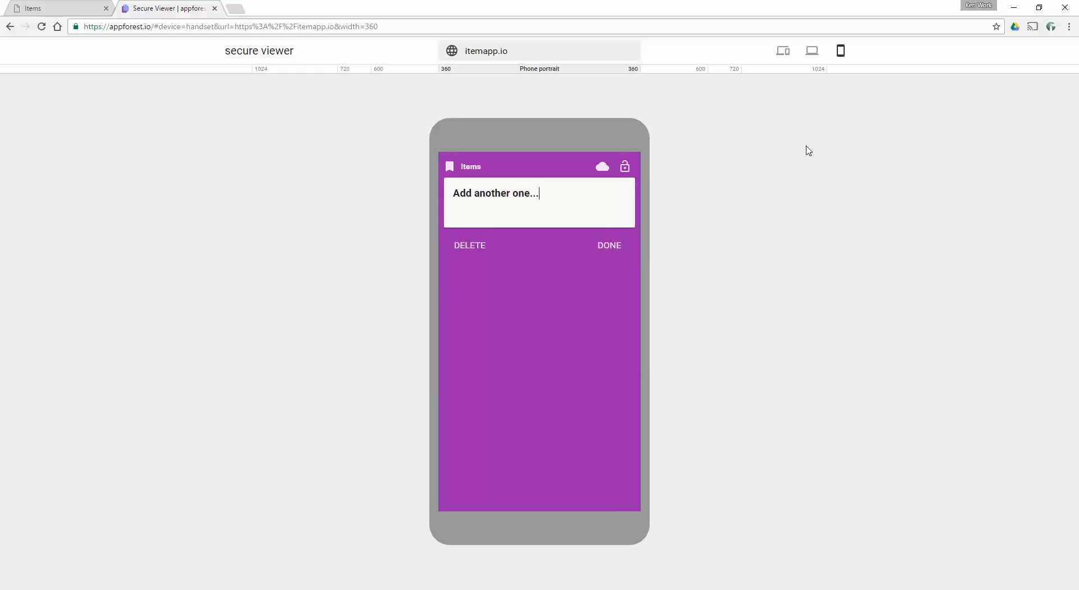
text(my item)
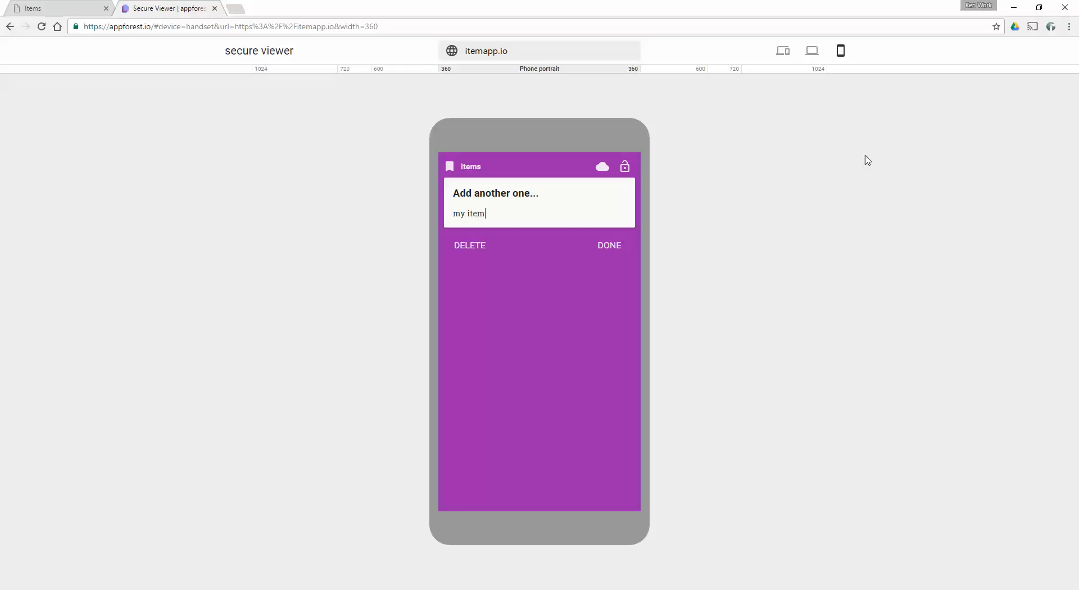
click(608, 245)
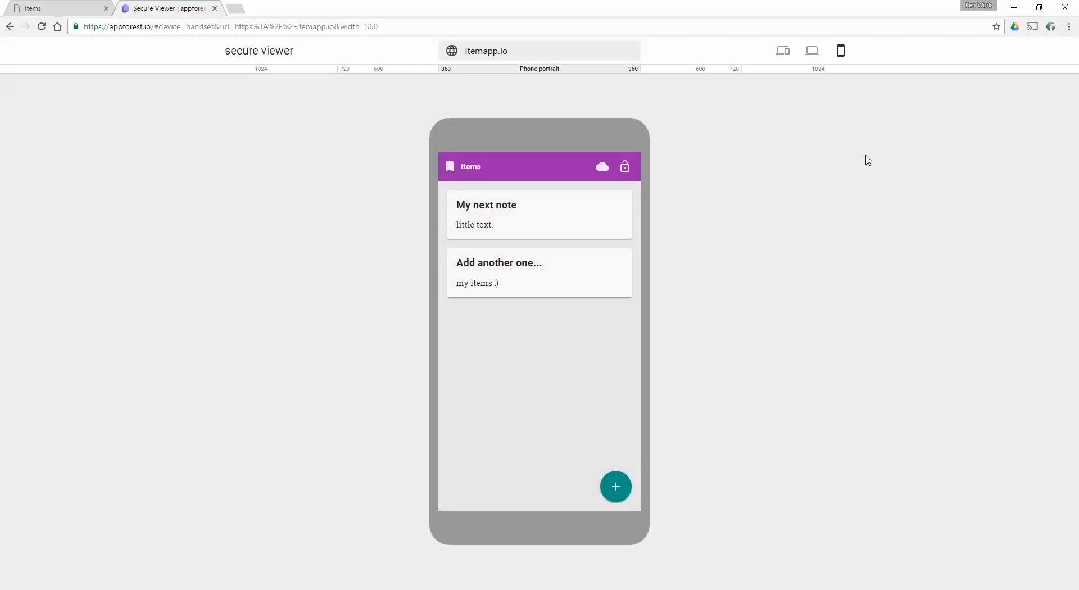
mouse_move(521, 314)
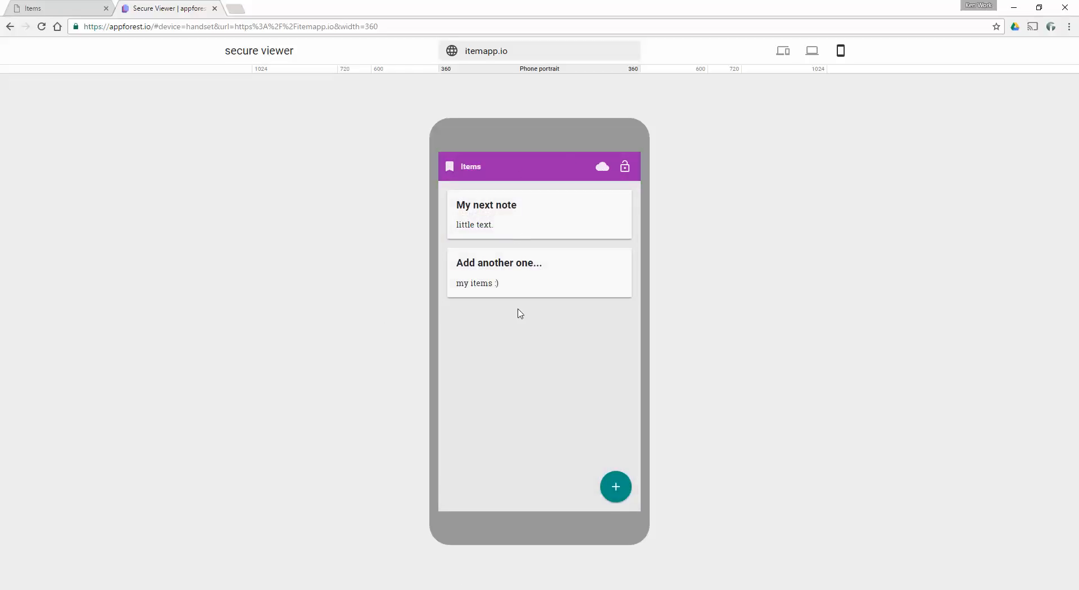
mouse_move(561, 300)
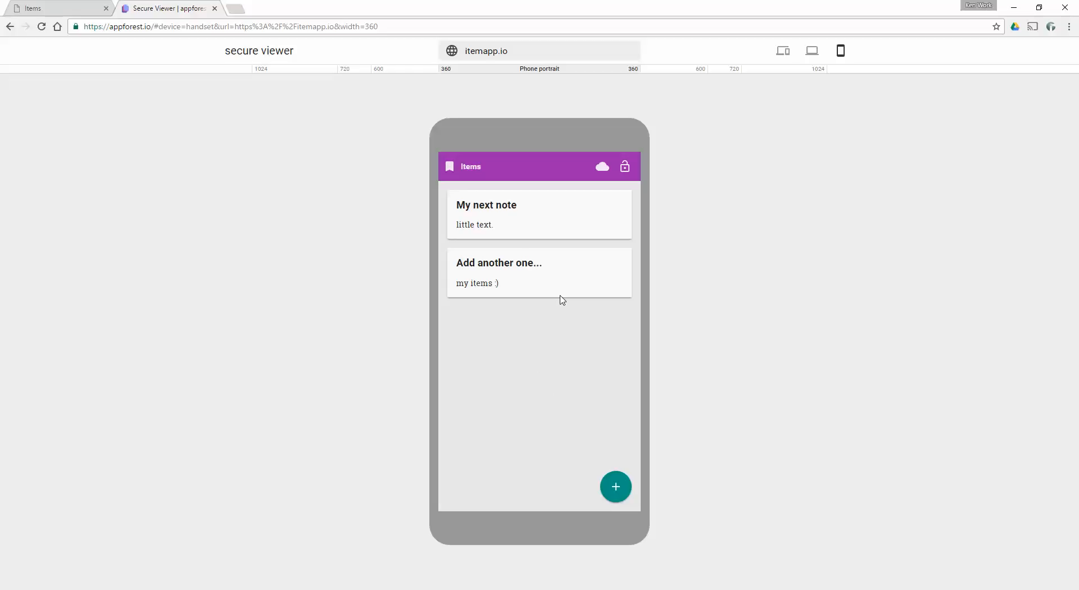
mouse_move(309, 62)
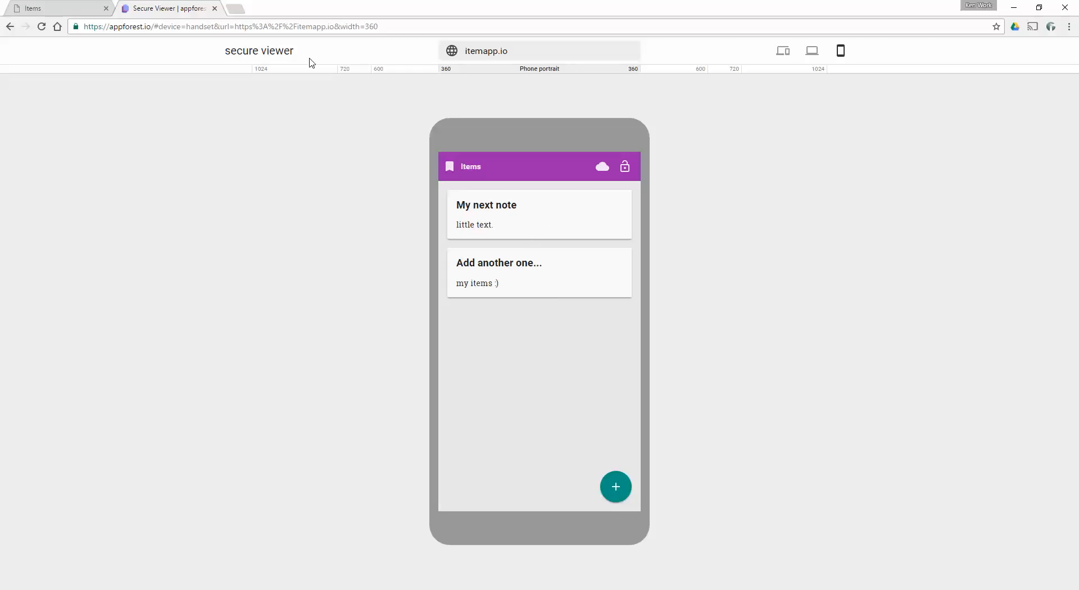
mouse_move(174, 8)
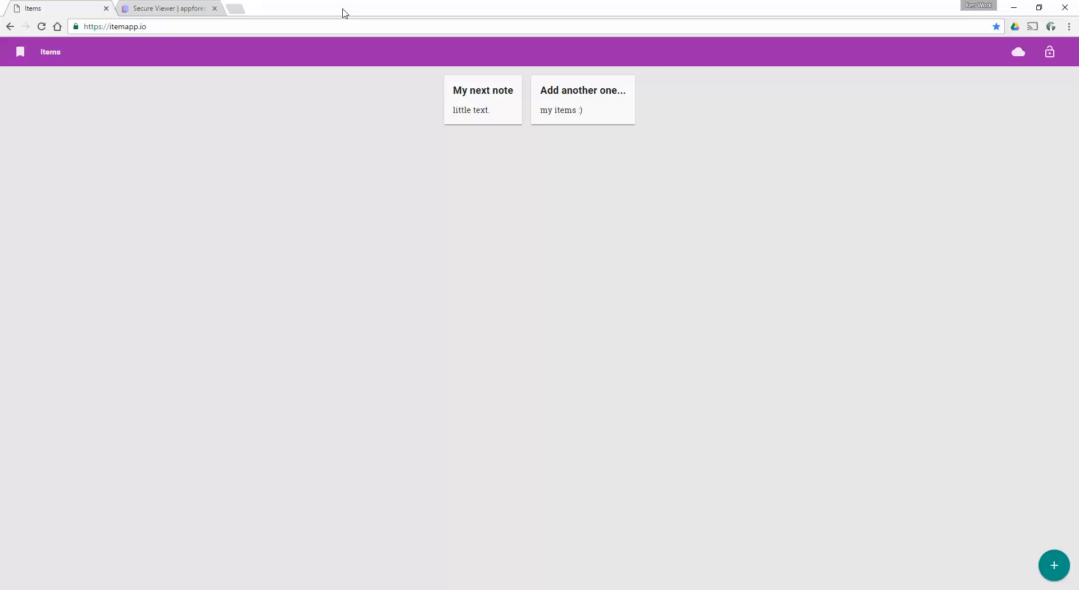
mouse_move(445, 143)
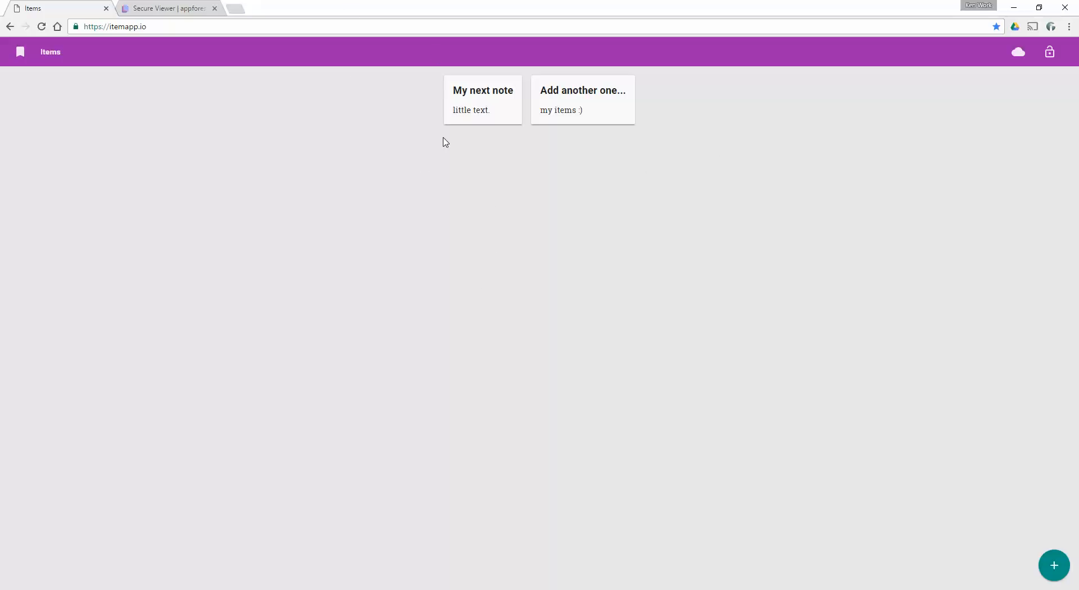
mouse_move(313, 11)
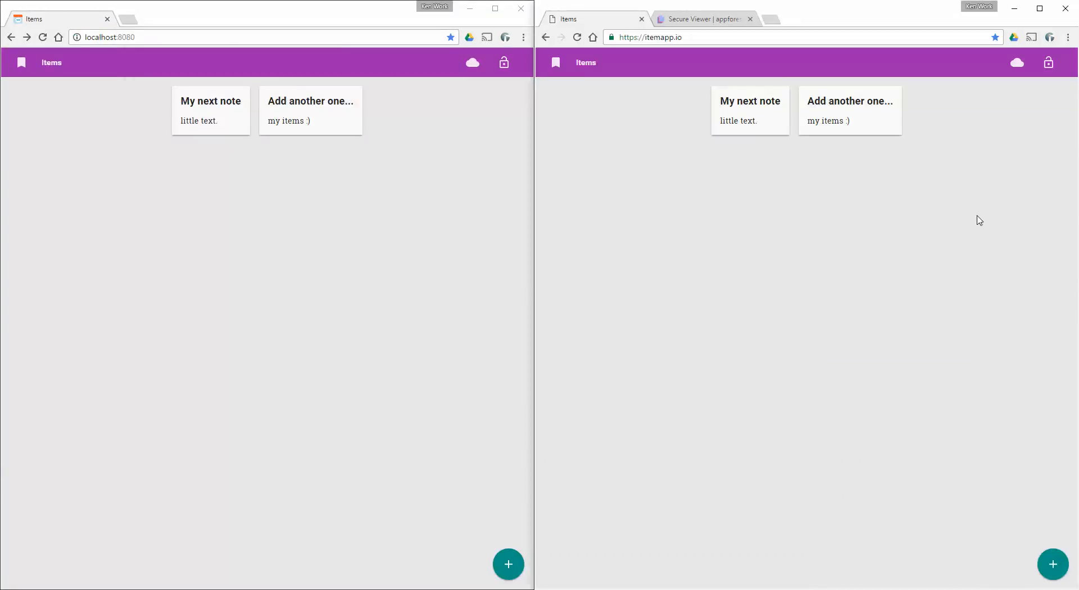
mouse_move(210, 73)
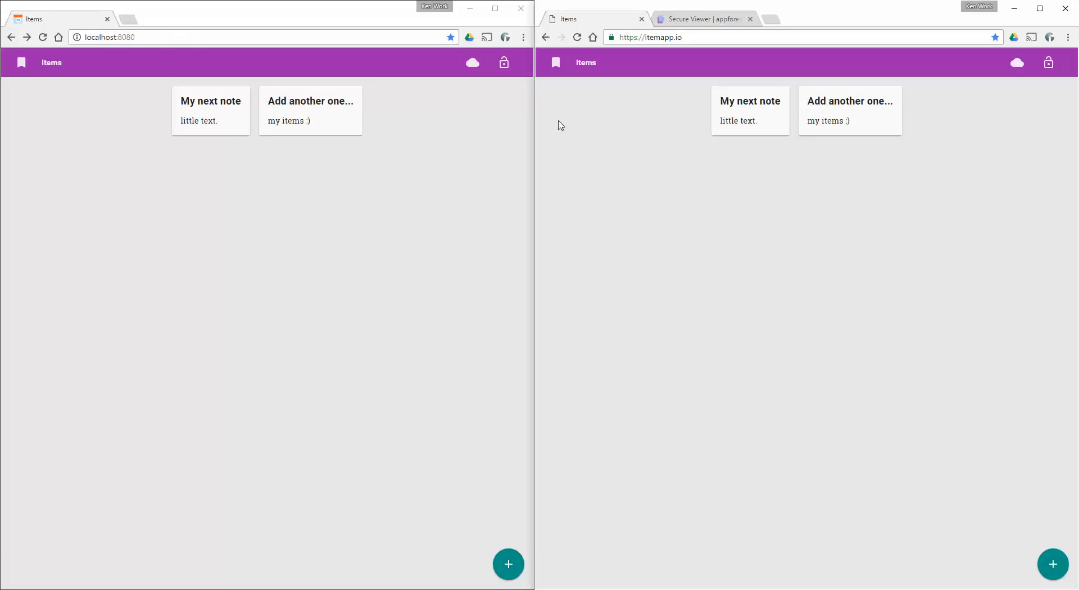
mouse_move(702, 38)
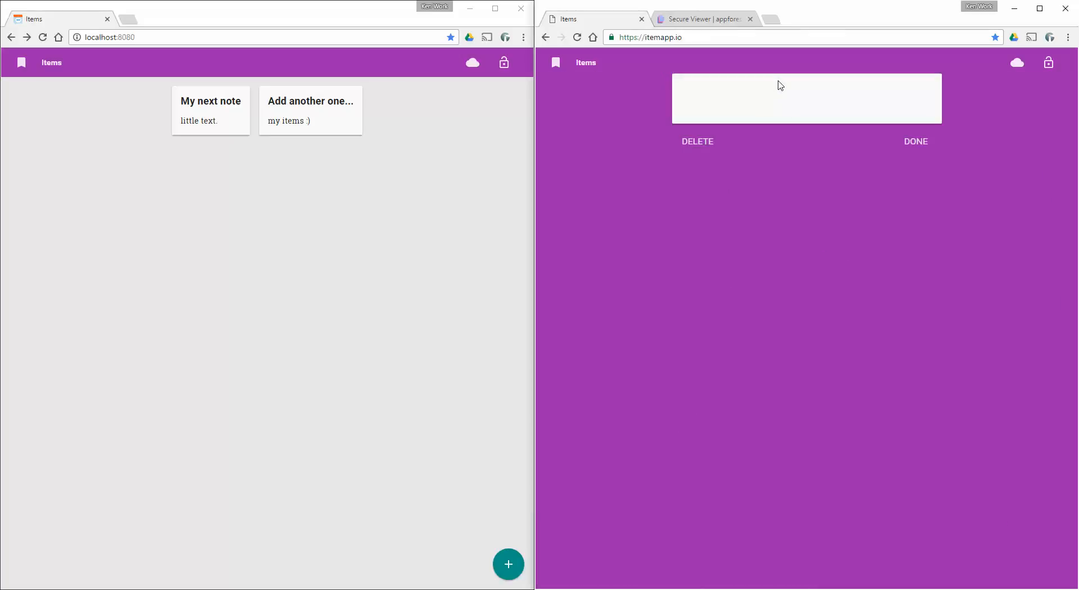
Save a note 'If this live on itemapp.io' with body 'Then local storage will mirror' in the itemapp.io window.
click(805, 90)
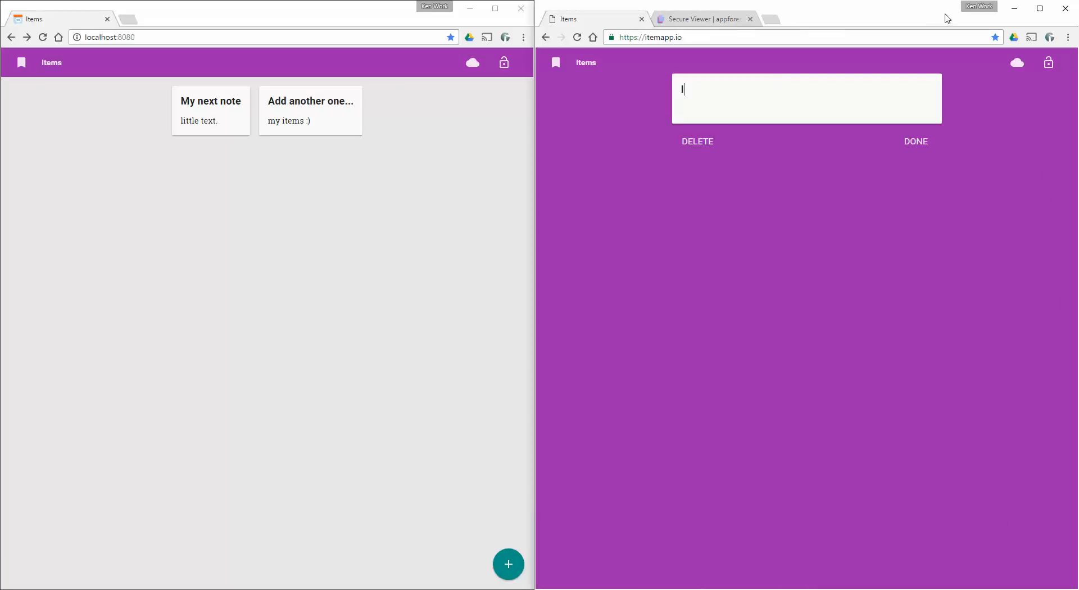
text(If this live on)
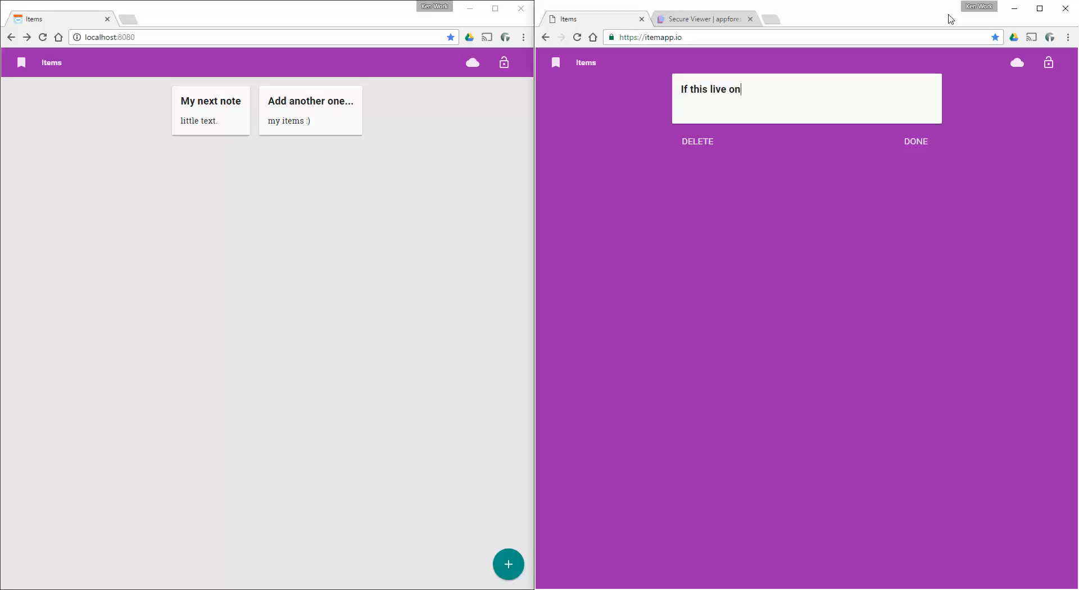
text(itemapp.io)
click(807, 111)
text(The)
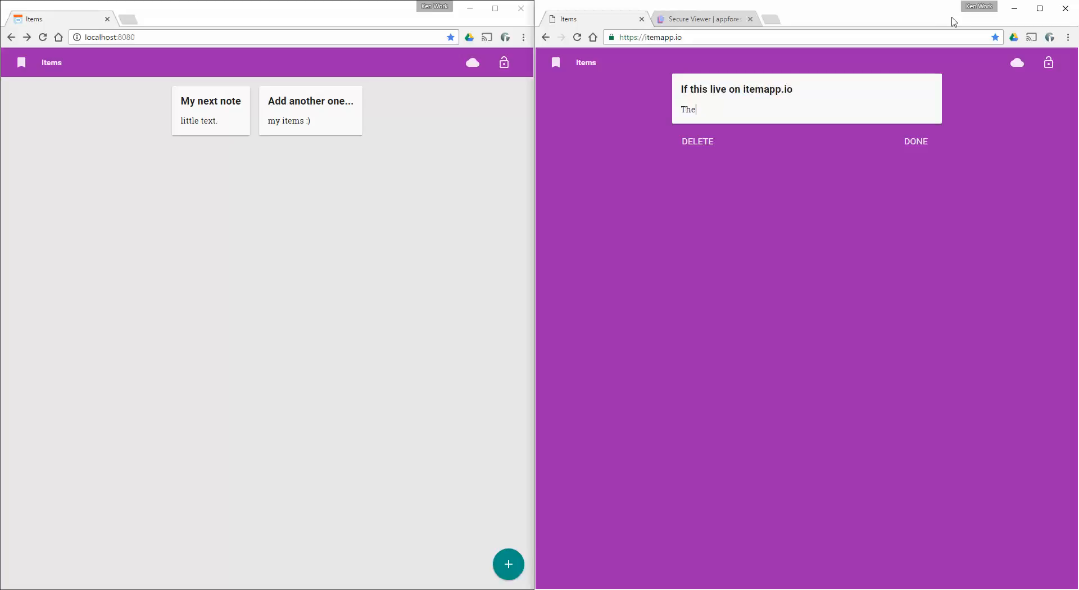
text(n local)
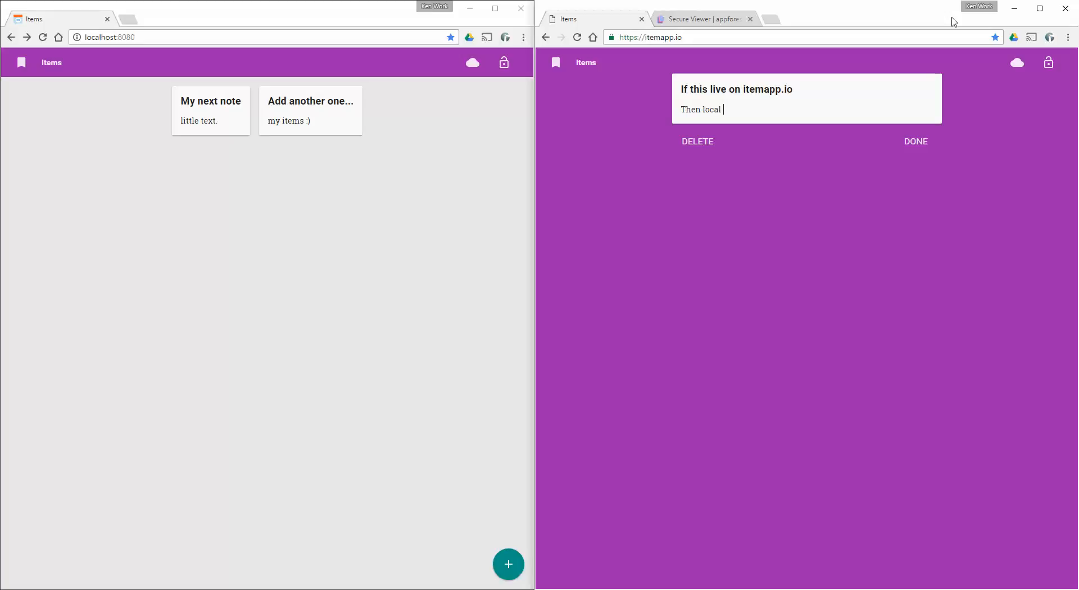
text(storage w)
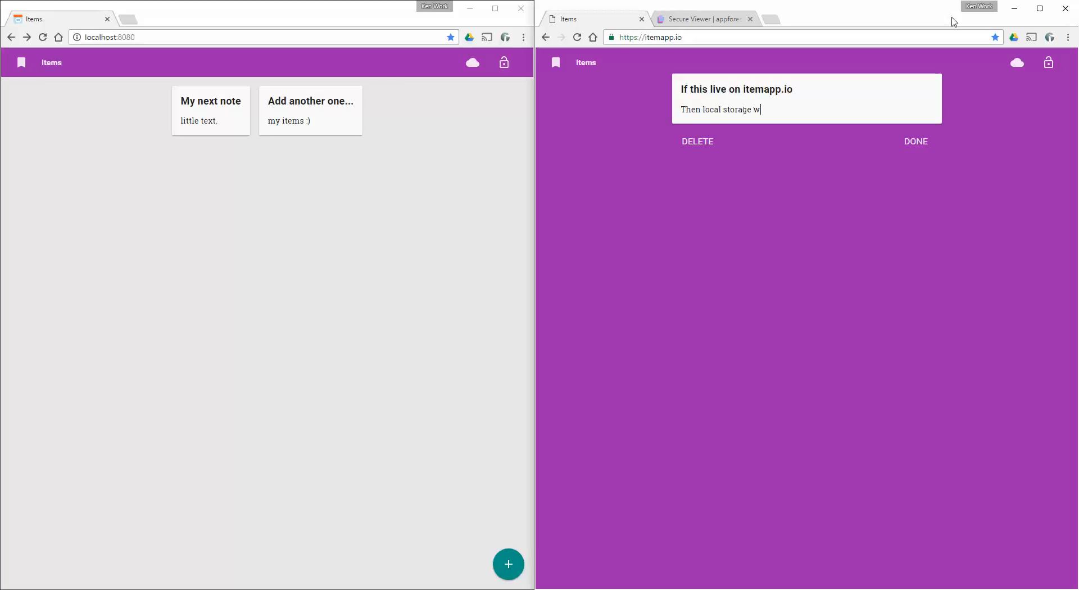
text(ill mirror)
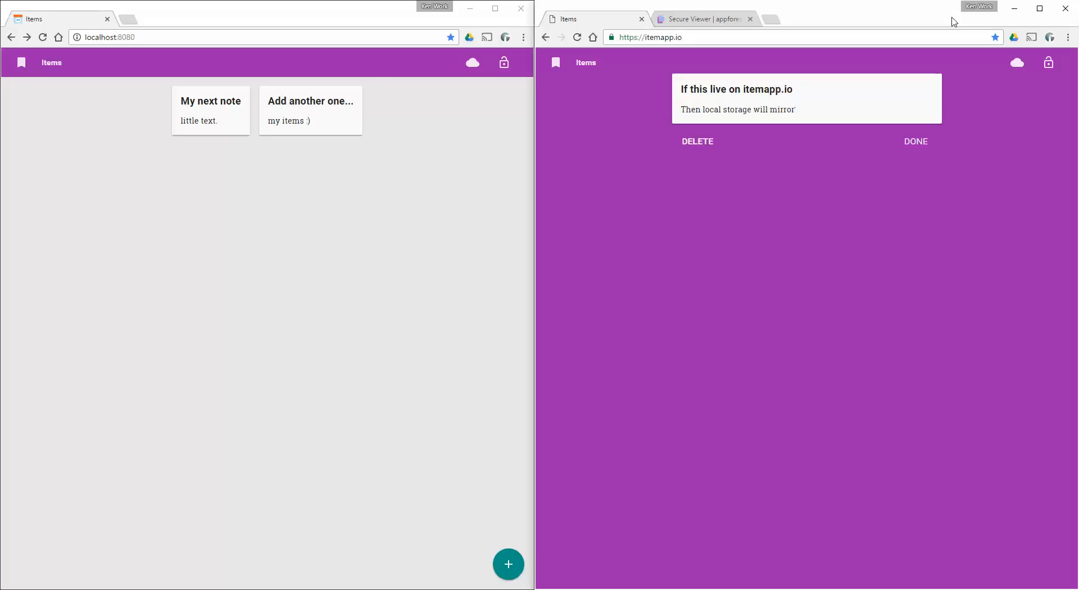
click(916, 141)
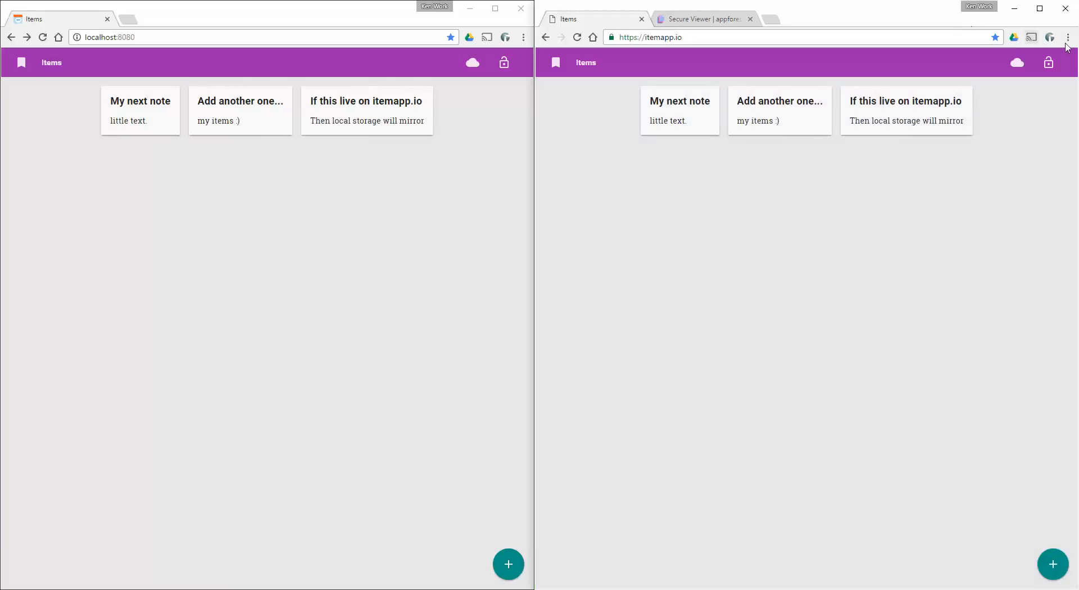
mouse_move(310, 82)
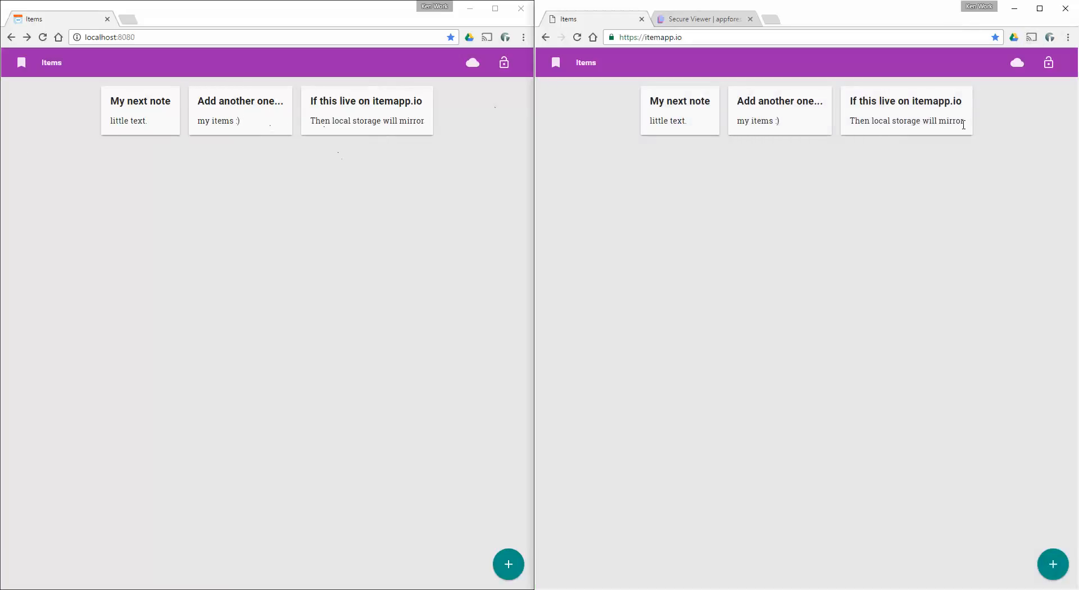
Create a note 'Two way mirror guy?' with body 'You bet!' in the localhost window.
click(140, 111)
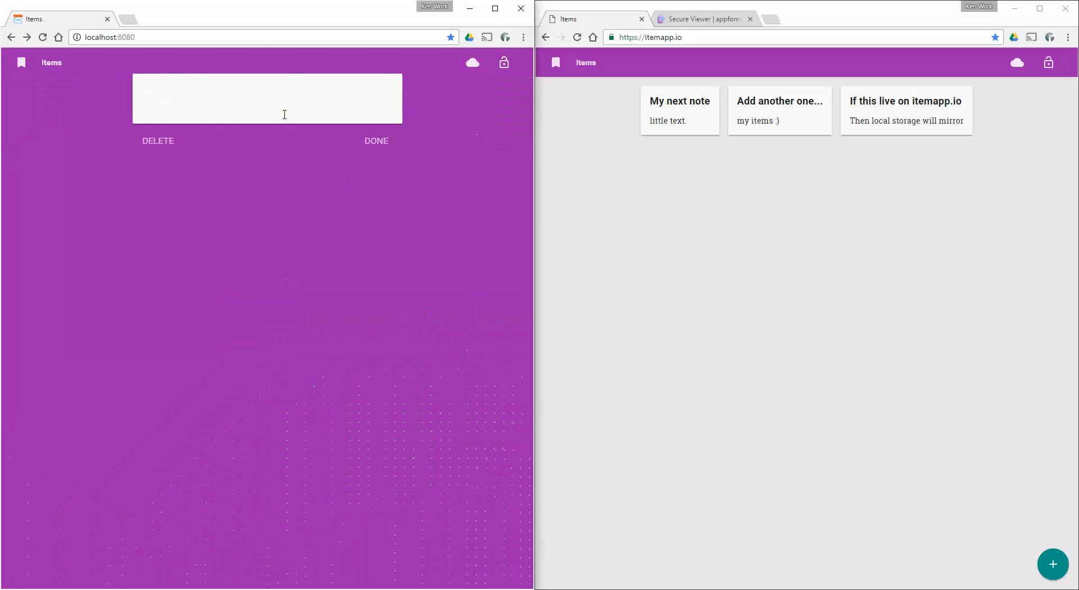
text(Two)
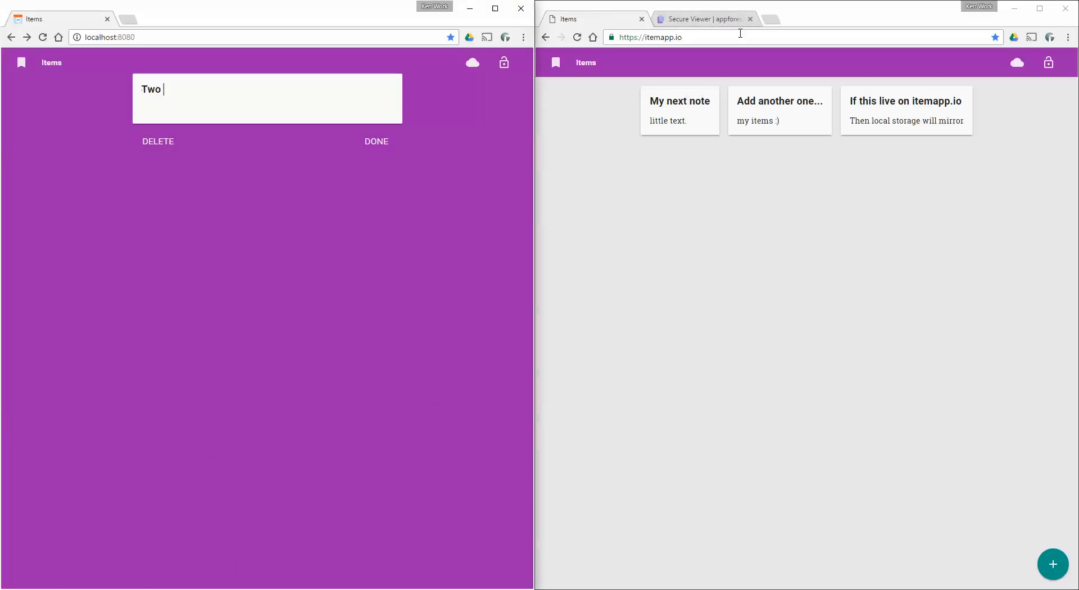
text(way mirror guy?)
click(267, 109)
text(You)
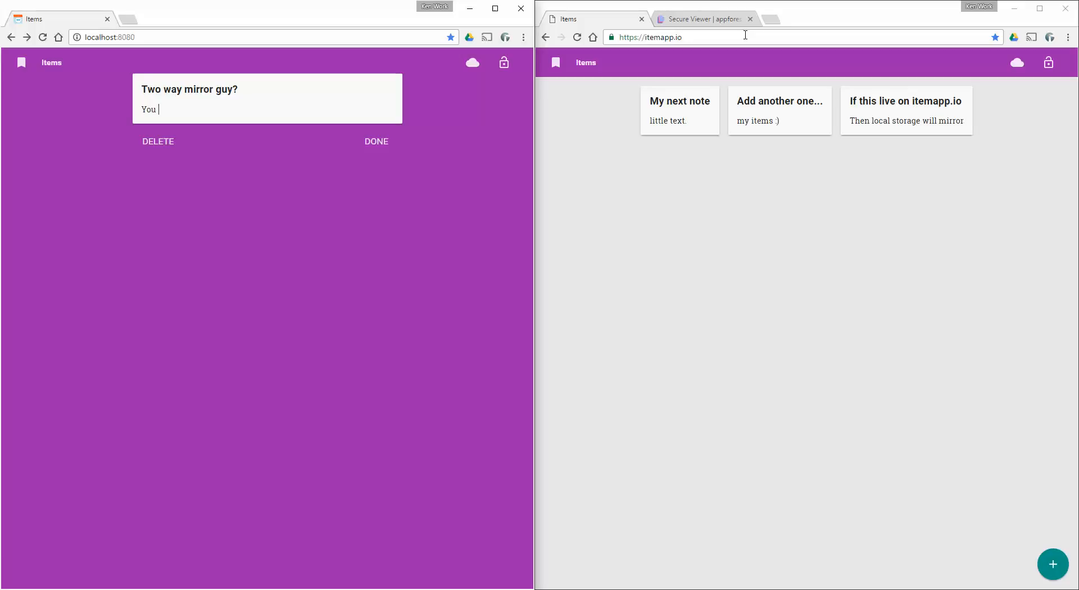
text(bet!)
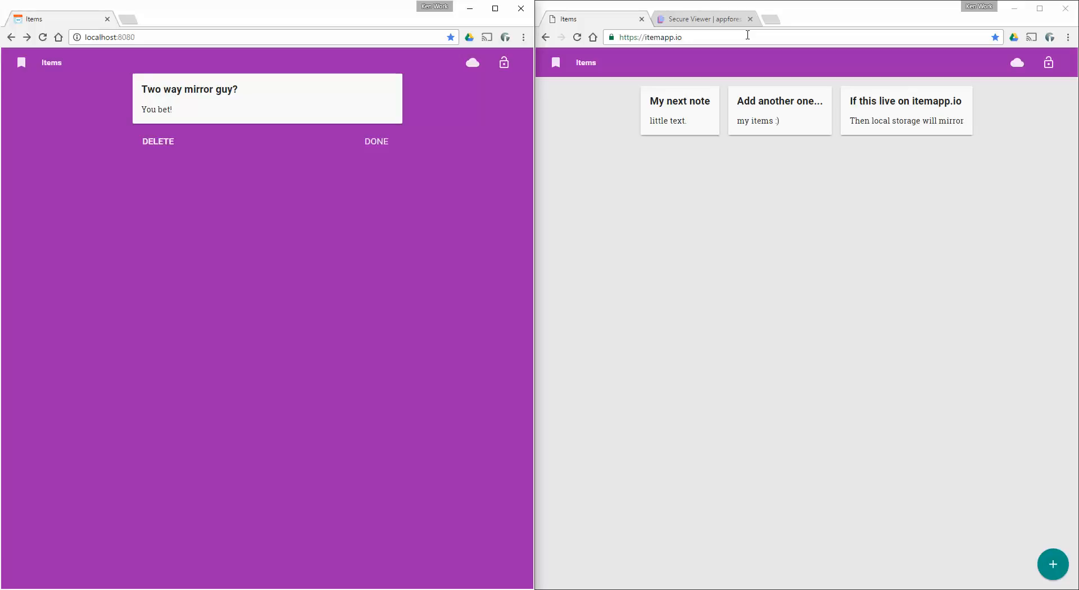
click(376, 140)
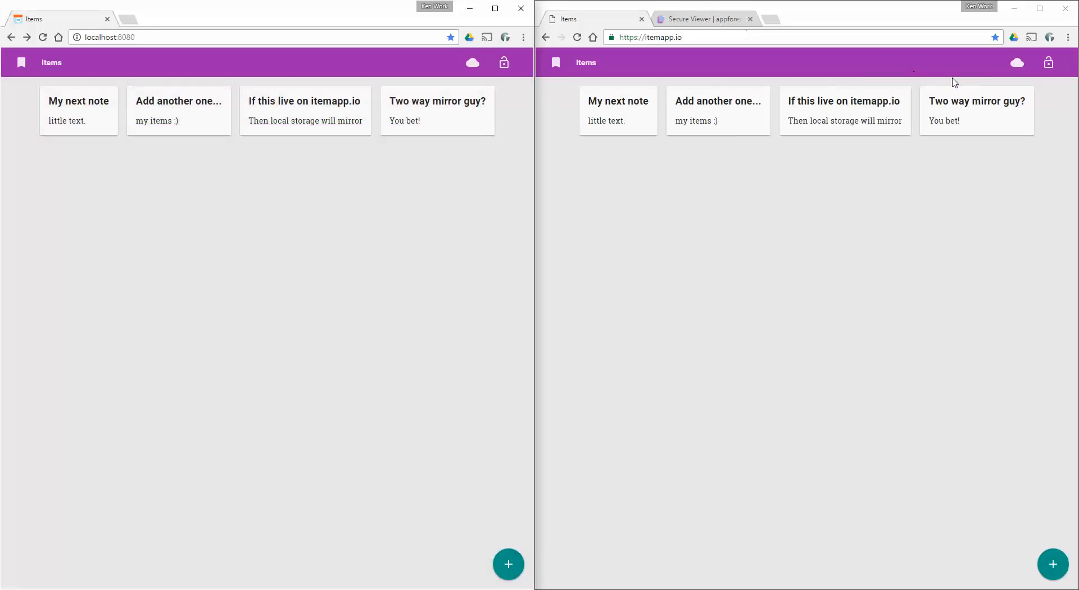
mouse_move(388, 118)
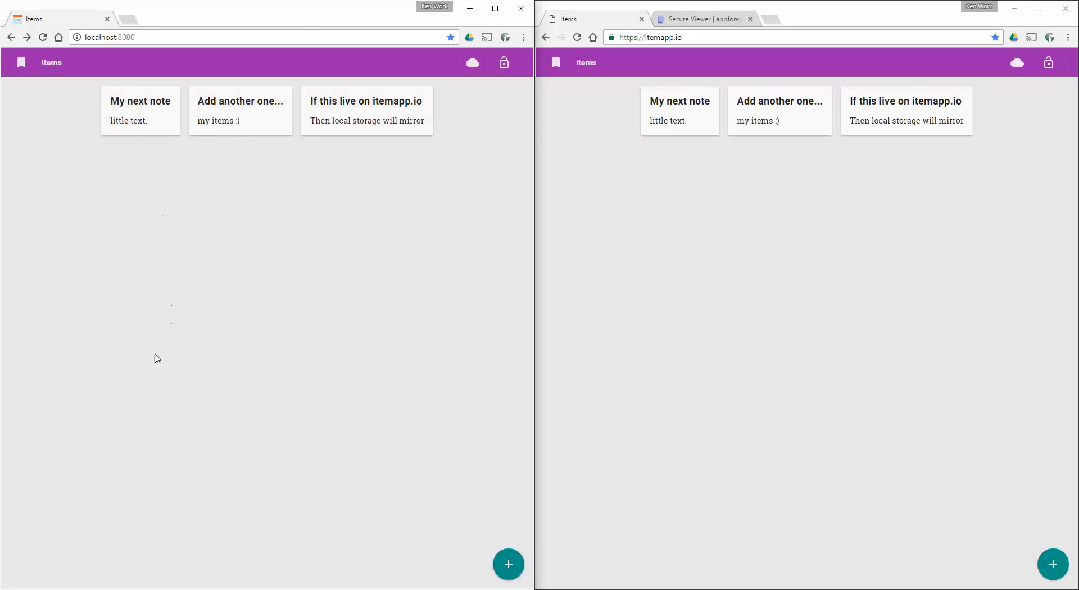
mouse_move(419, 328)
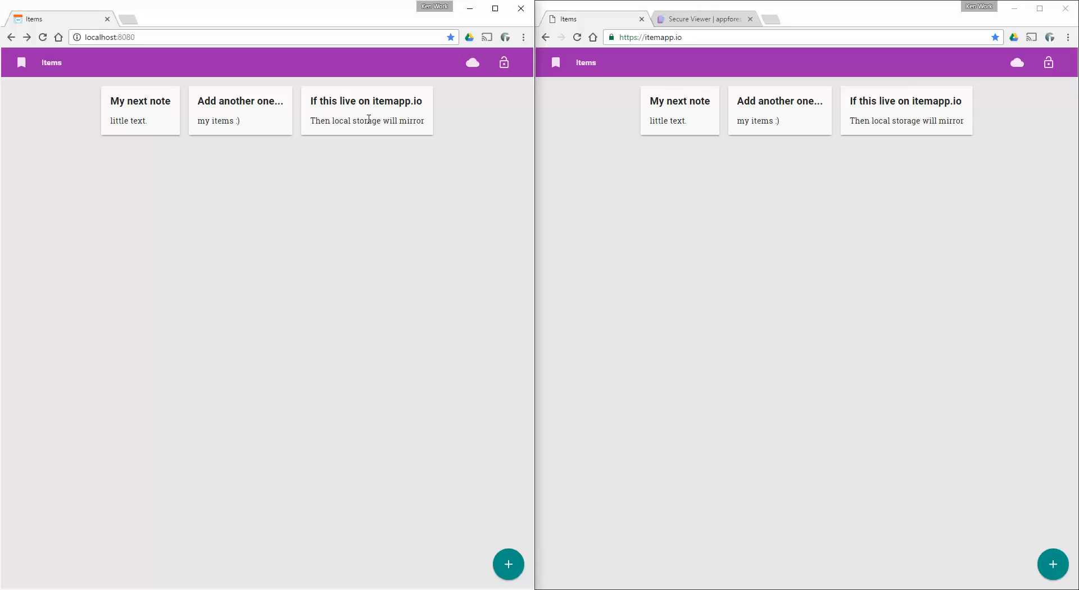
mouse_move(330, 282)
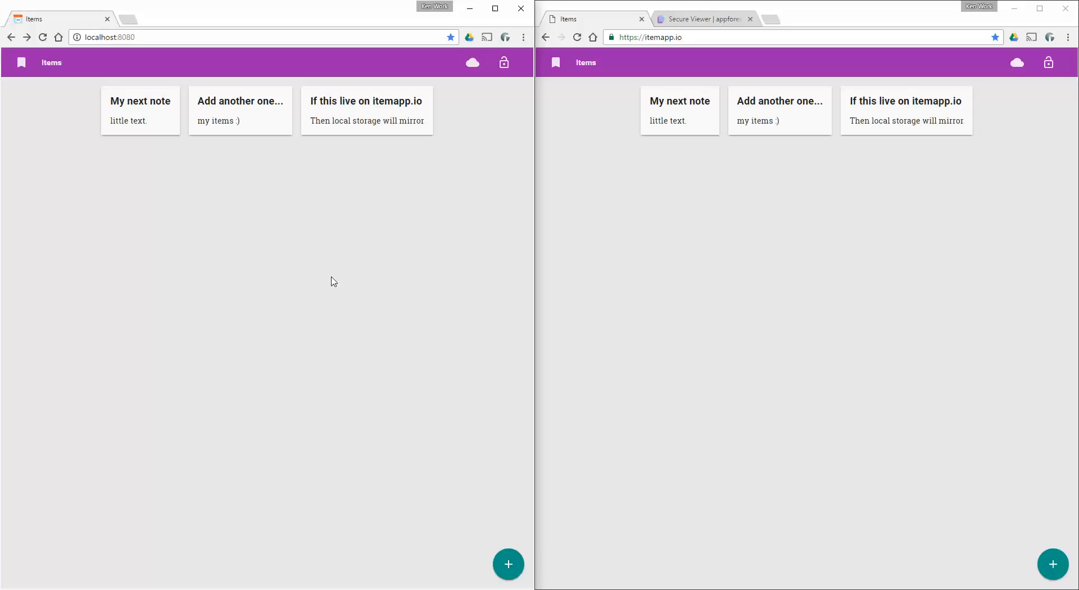
mouse_move(310, 187)
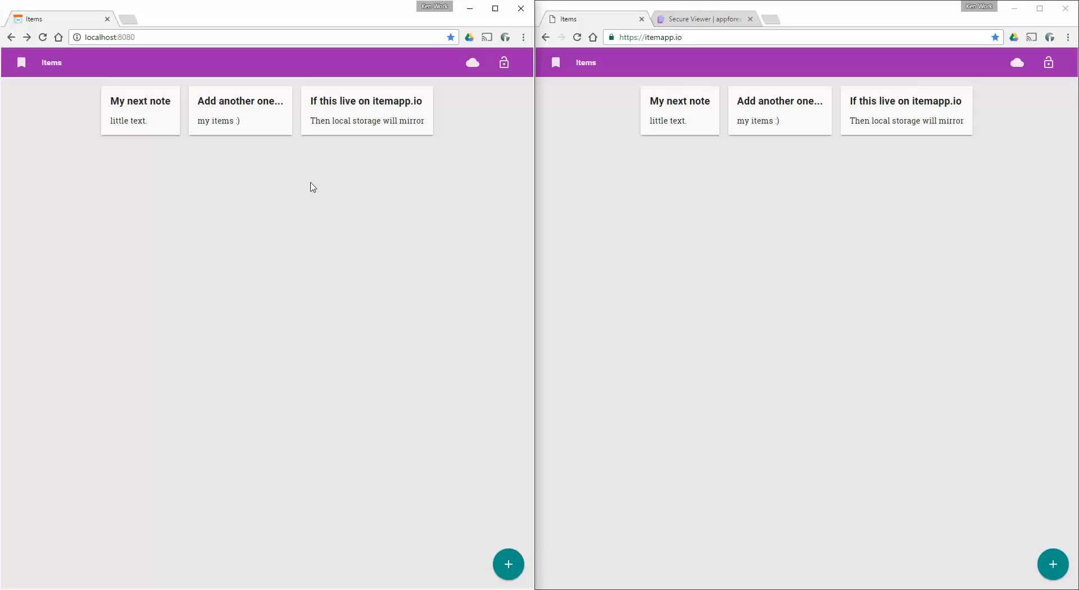
mouse_move(344, 240)
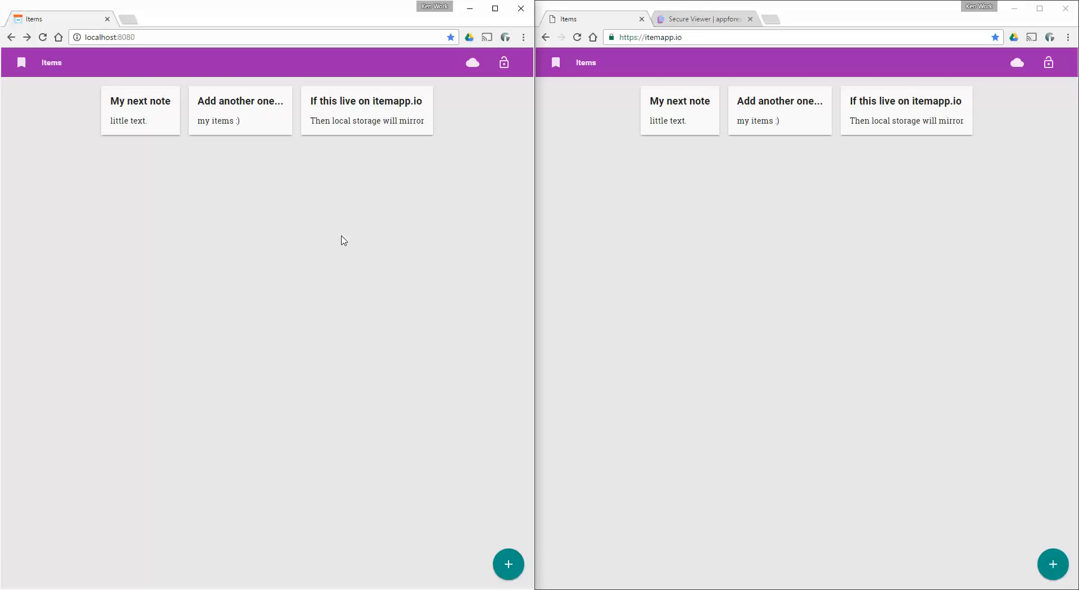
mouse_move(347, 547)
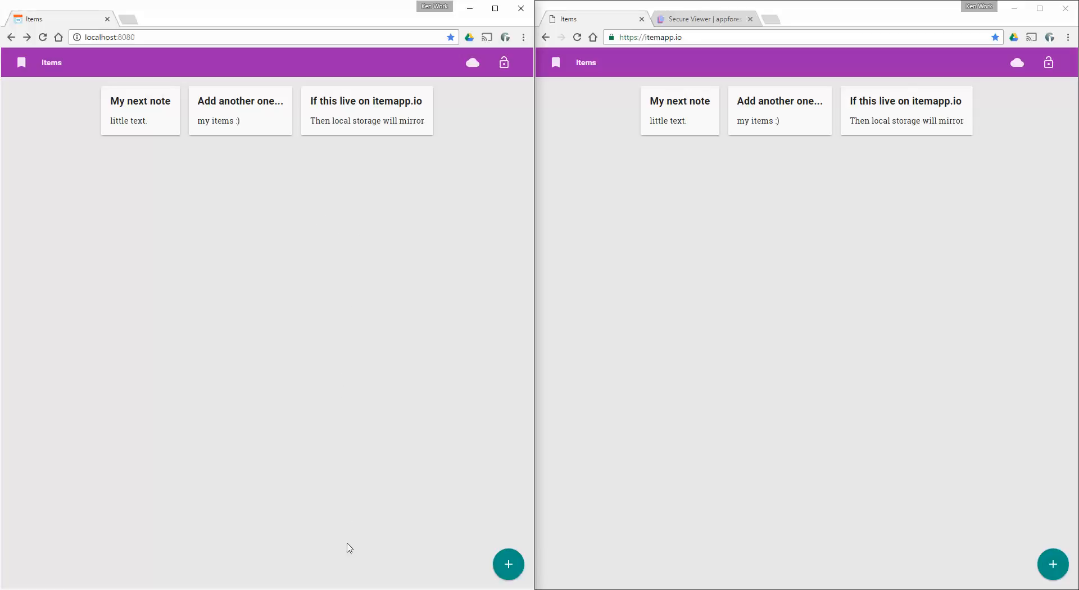
mouse_move(465, 284)
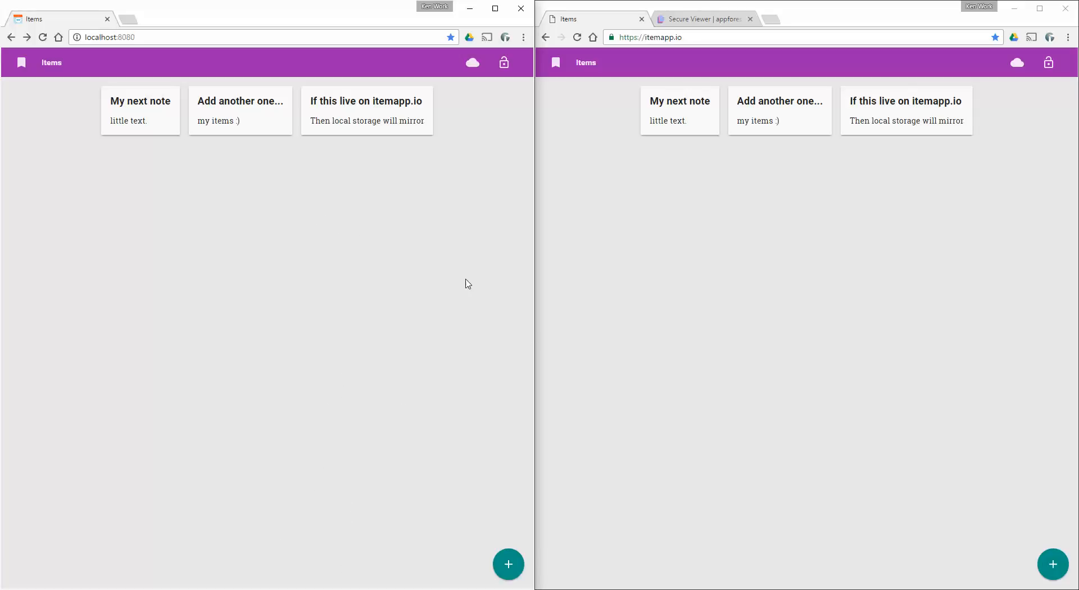
mouse_move(364, 267)
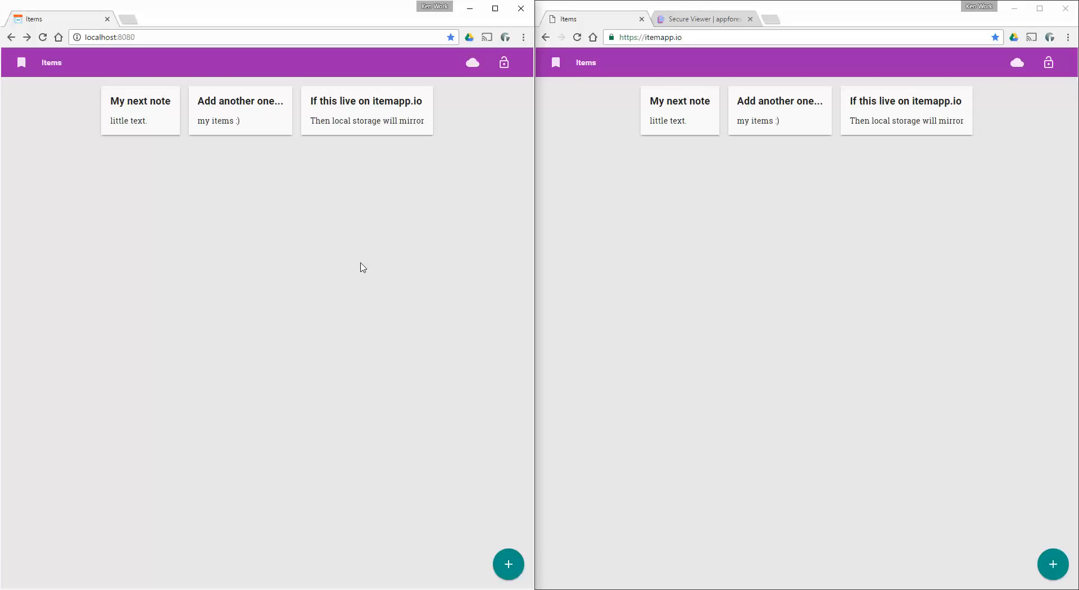
mouse_move(725, 332)
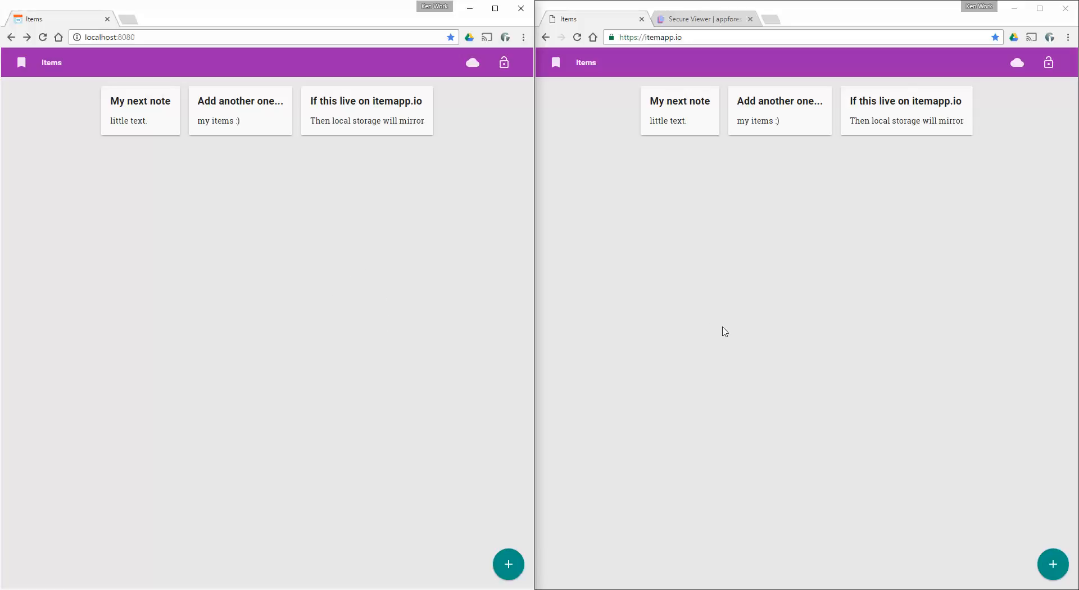
mouse_move(738, 334)
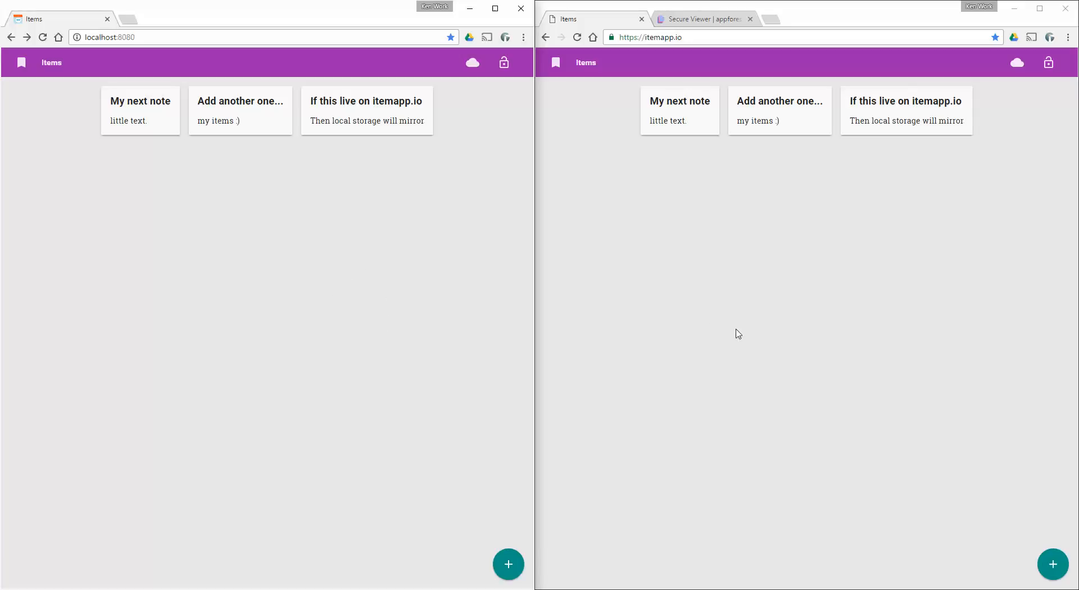
mouse_move(798, 343)
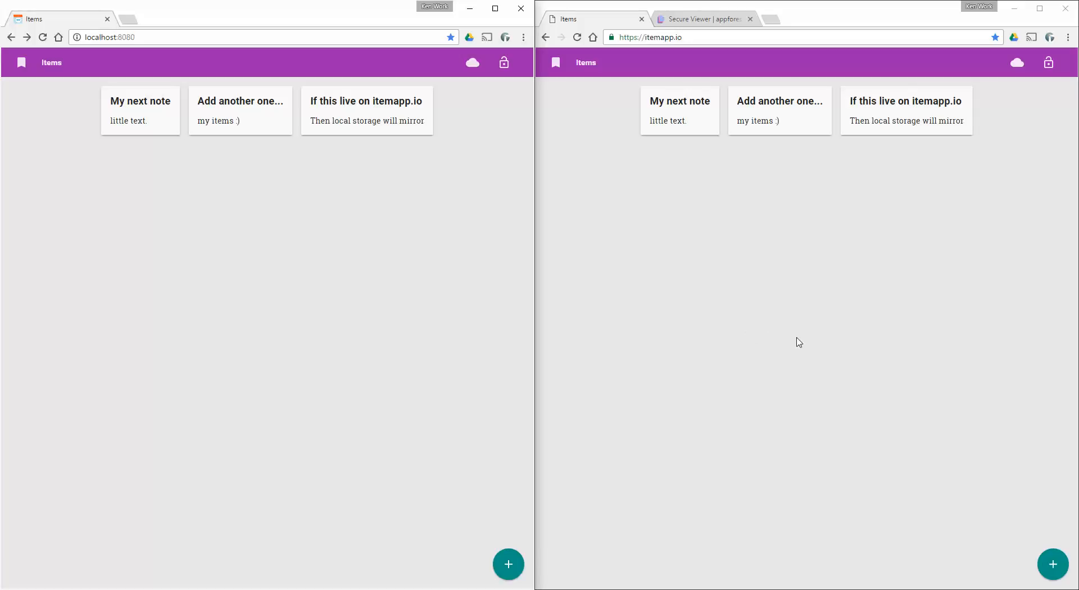
mouse_move(820, 346)
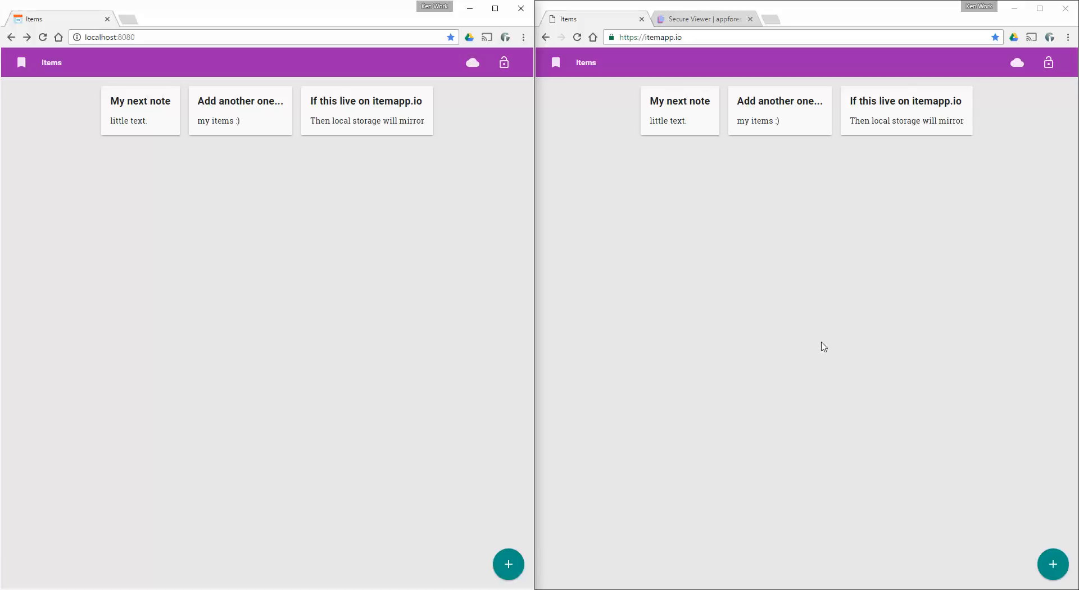
mouse_move(609, 307)
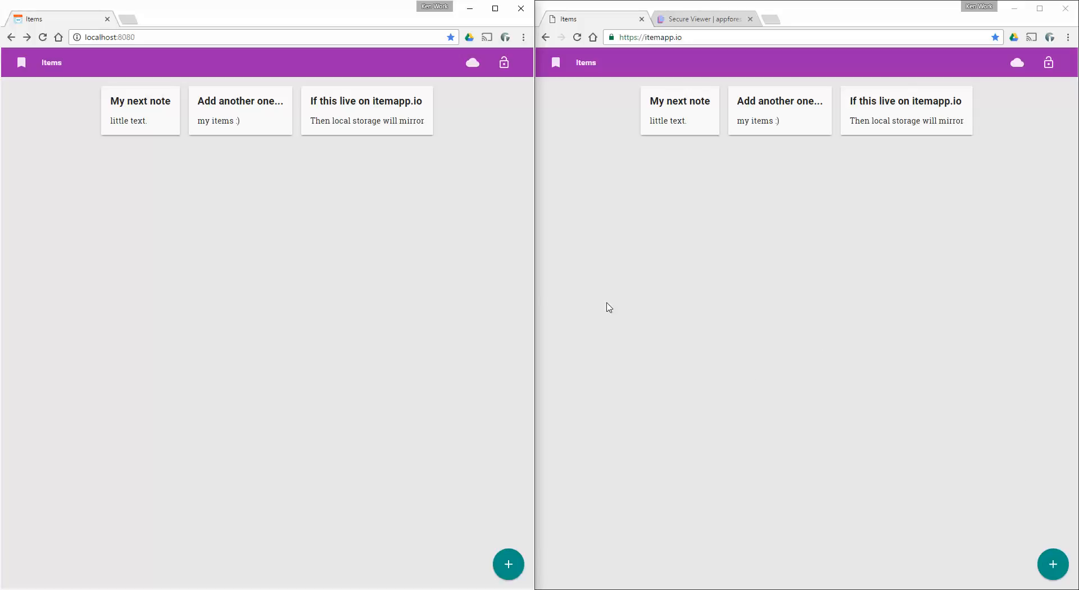
mouse_move(734, 387)
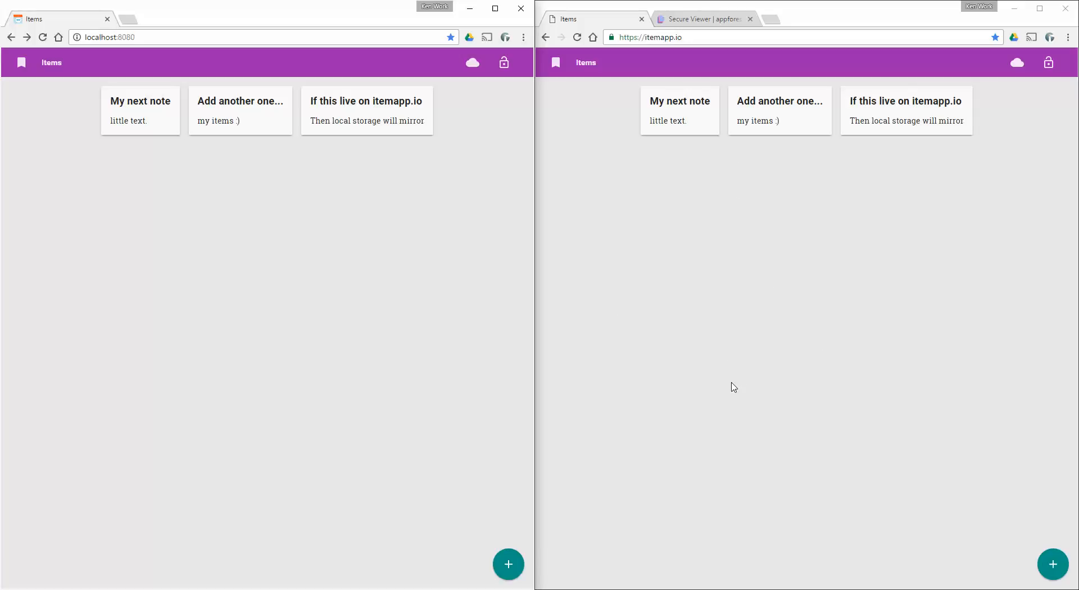
mouse_move(743, 389)
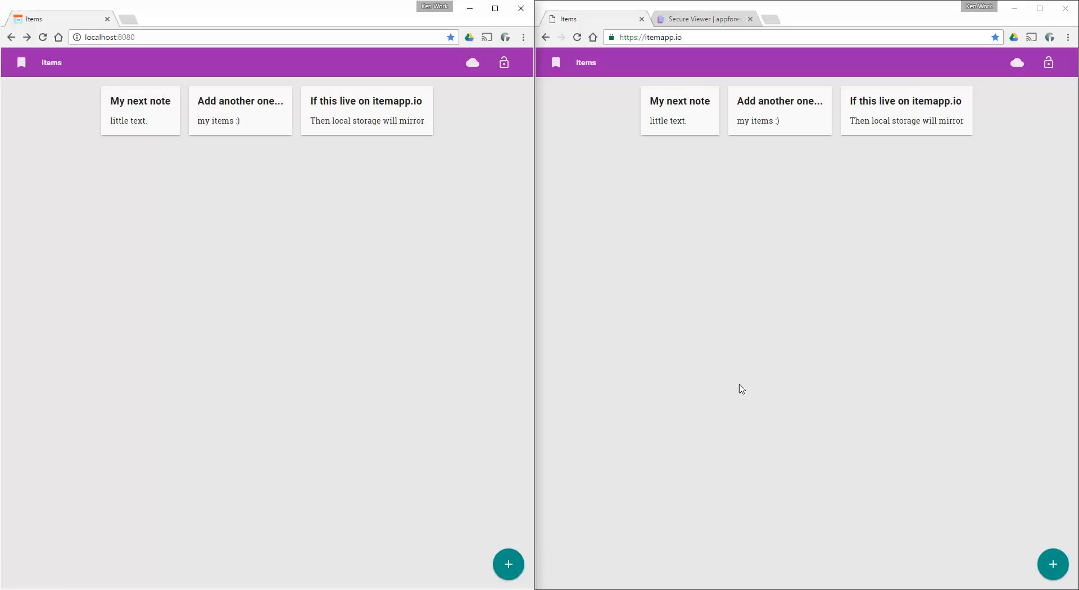
mouse_move(787, 330)
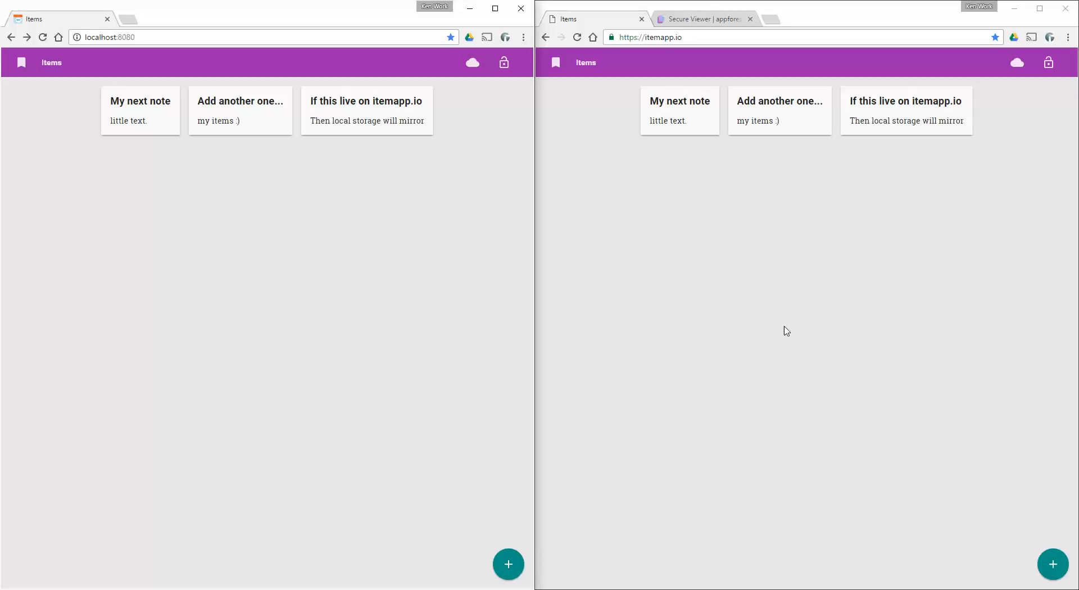
mouse_move(790, 357)
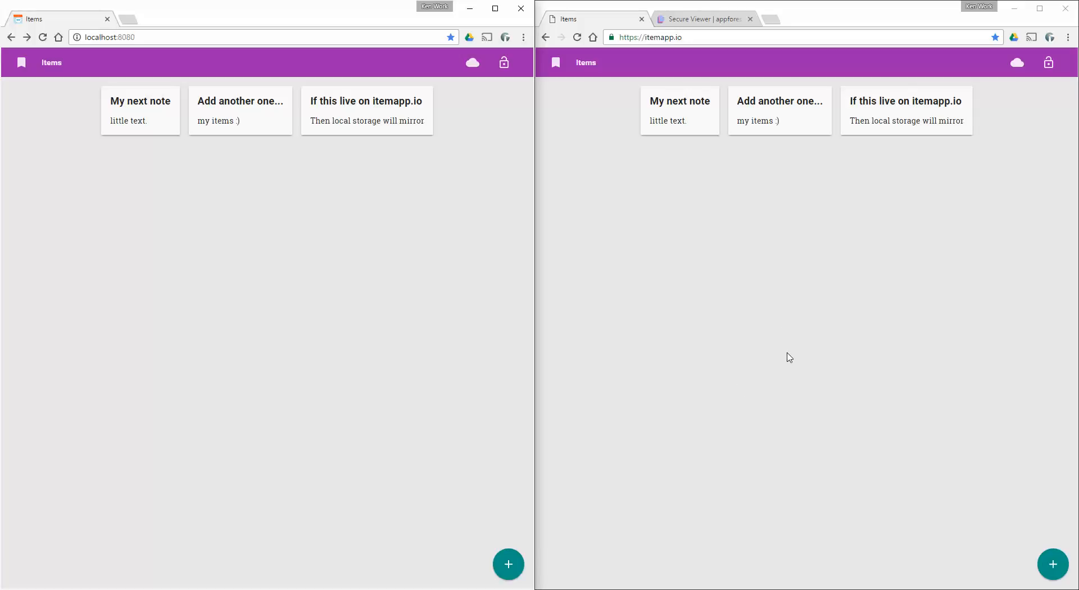
mouse_move(726, 272)
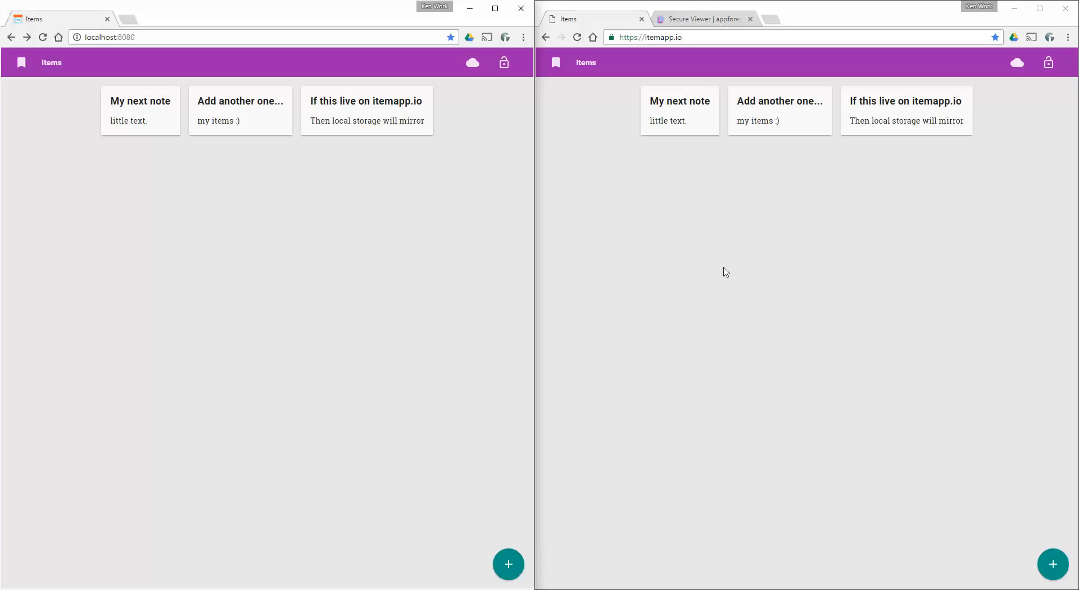
mouse_move(718, 267)
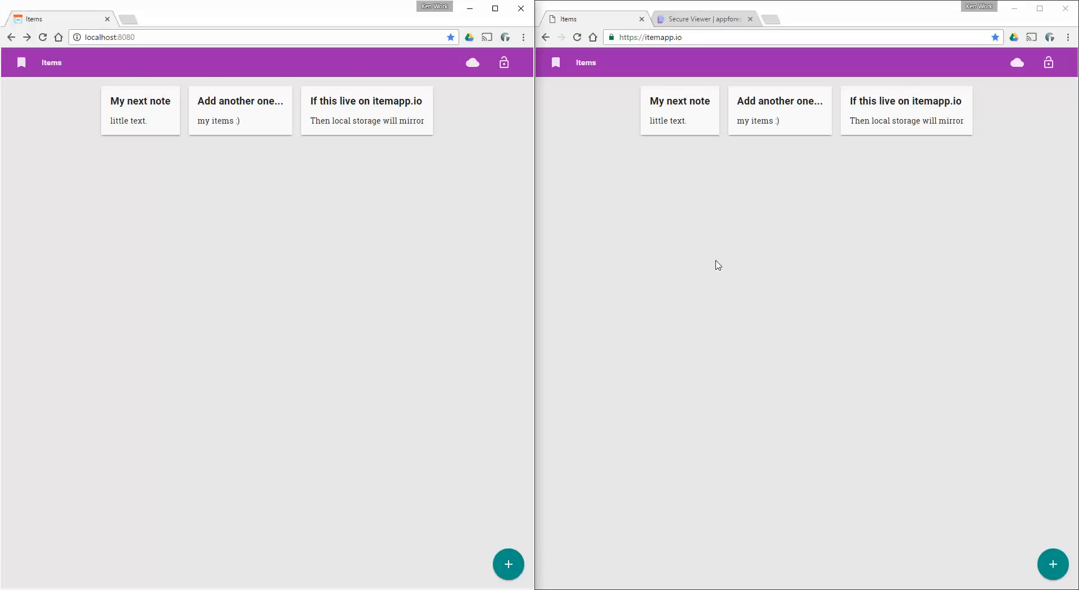
mouse_move(756, 285)
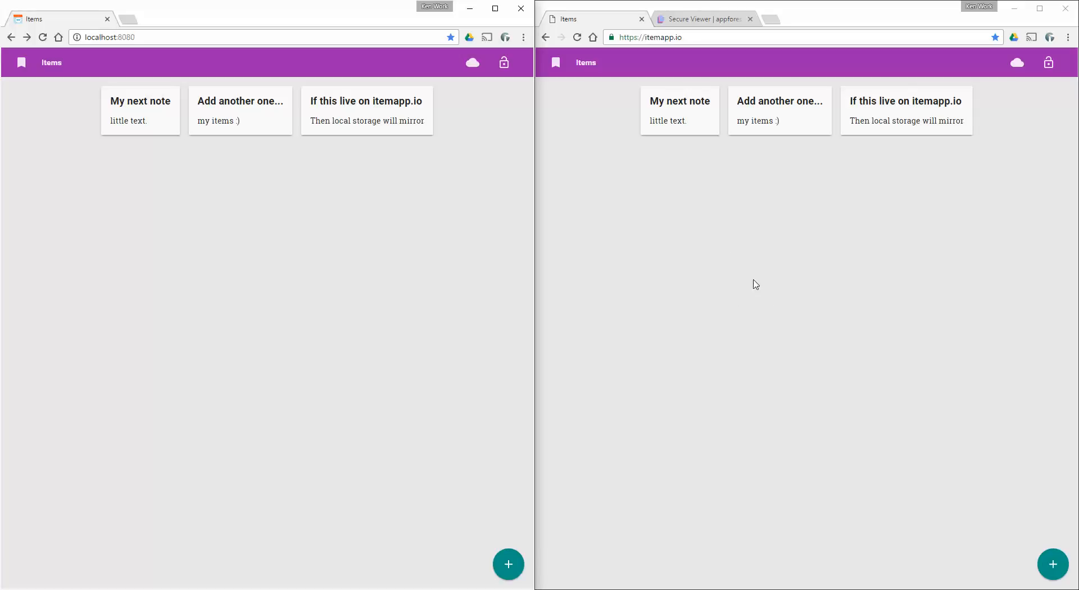
mouse_move(179, 302)
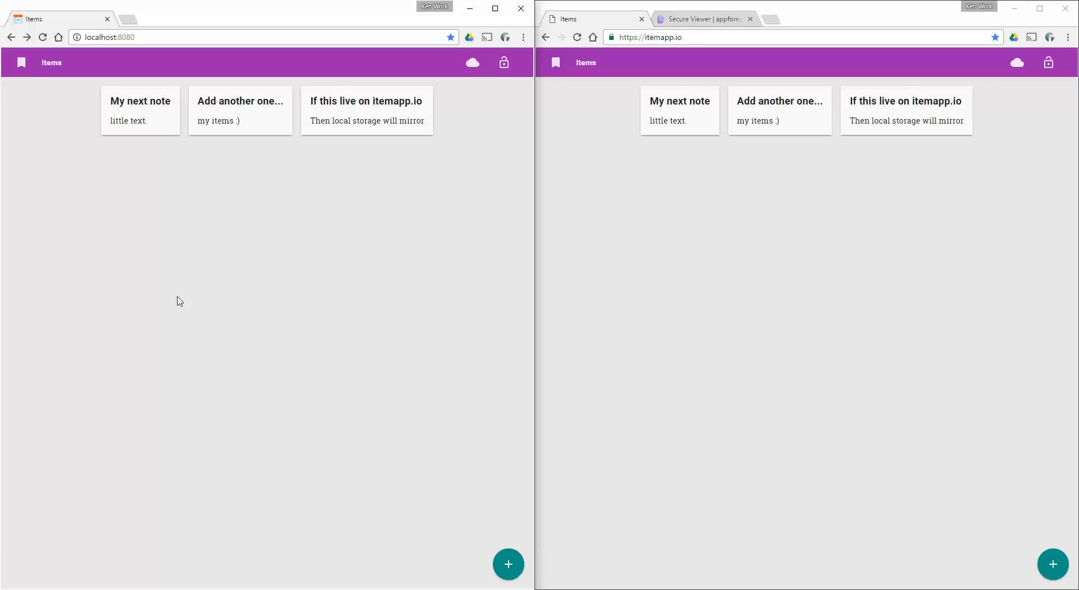
mouse_move(240, 358)
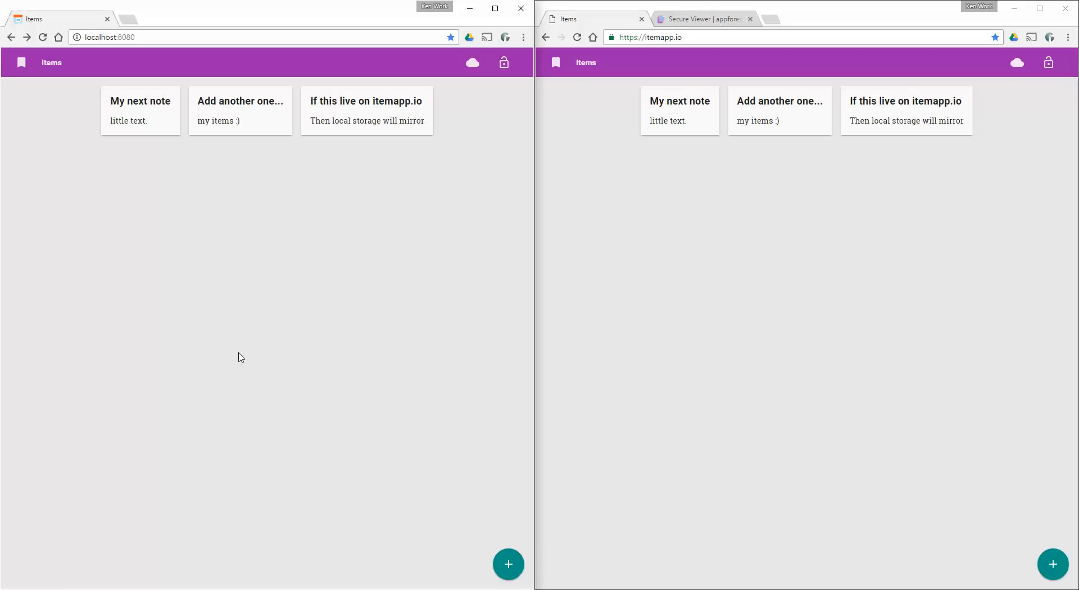
mouse_move(350, 192)
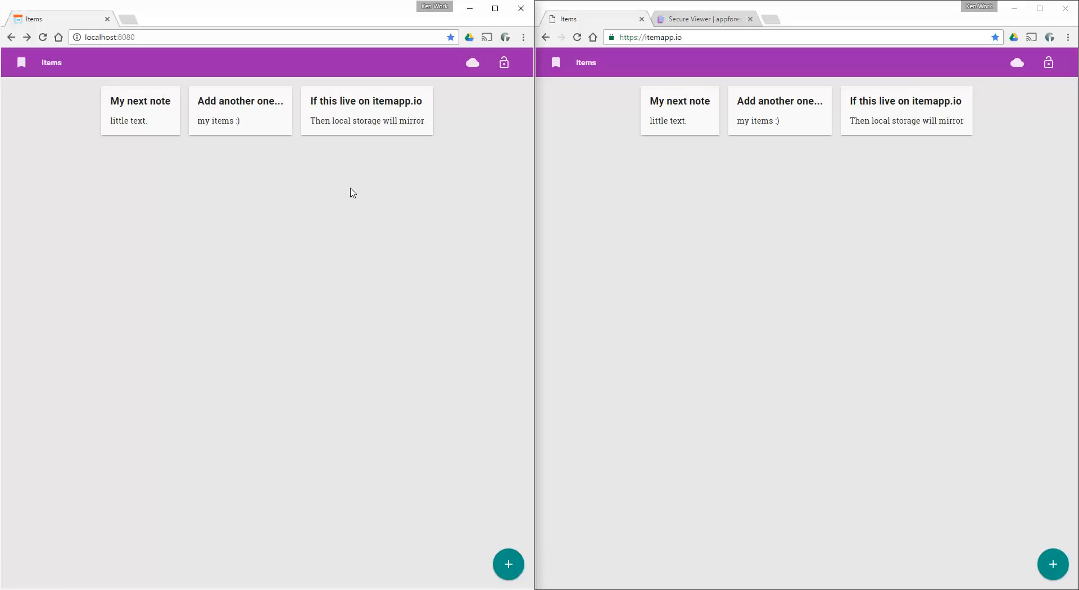
mouse_move(327, 295)
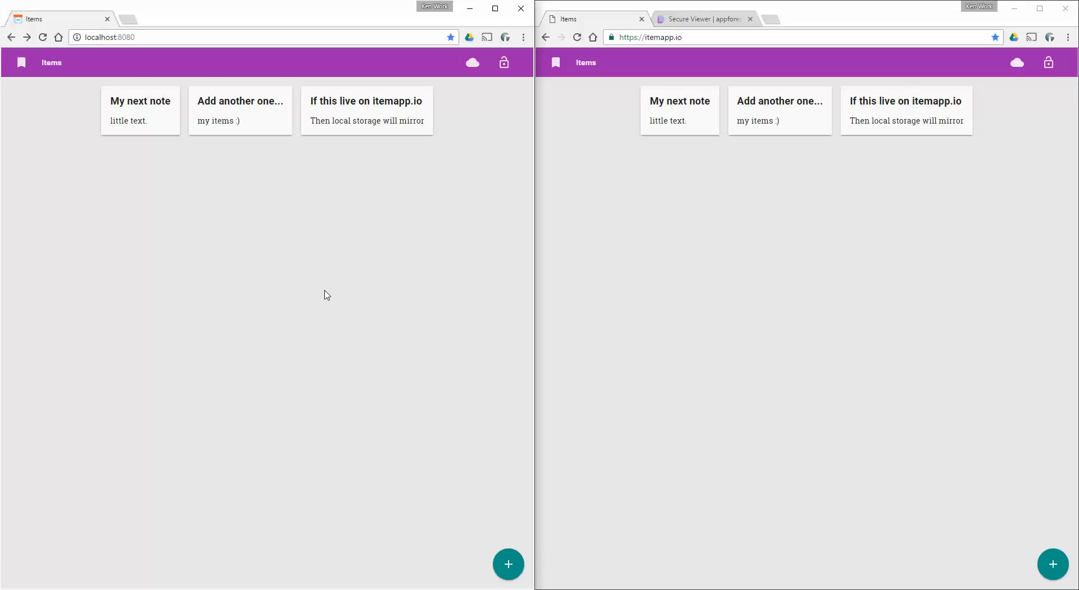
mouse_move(338, 288)
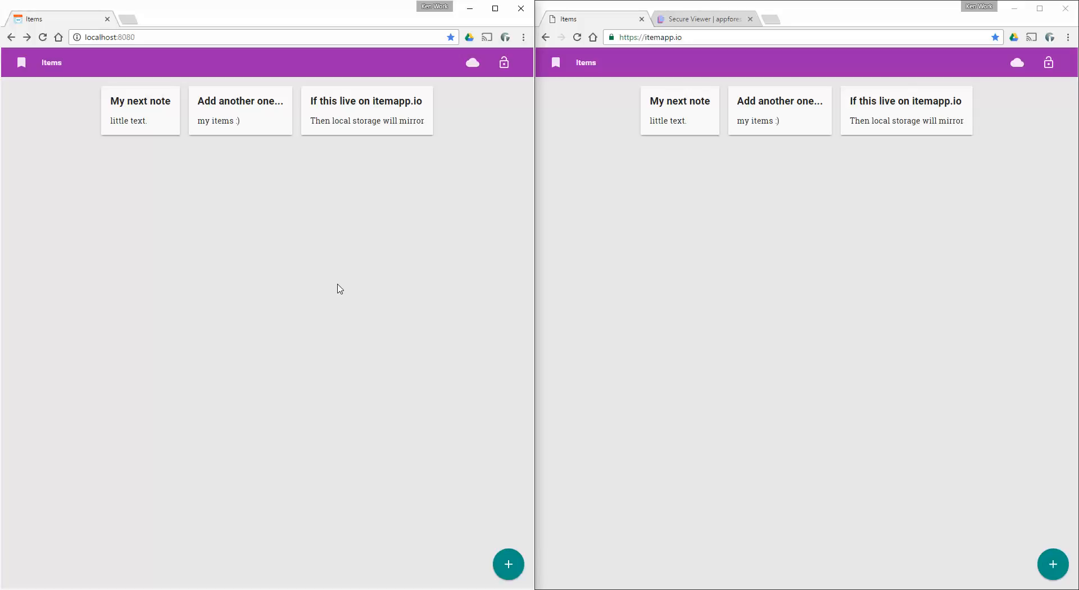
mouse_move(346, 299)
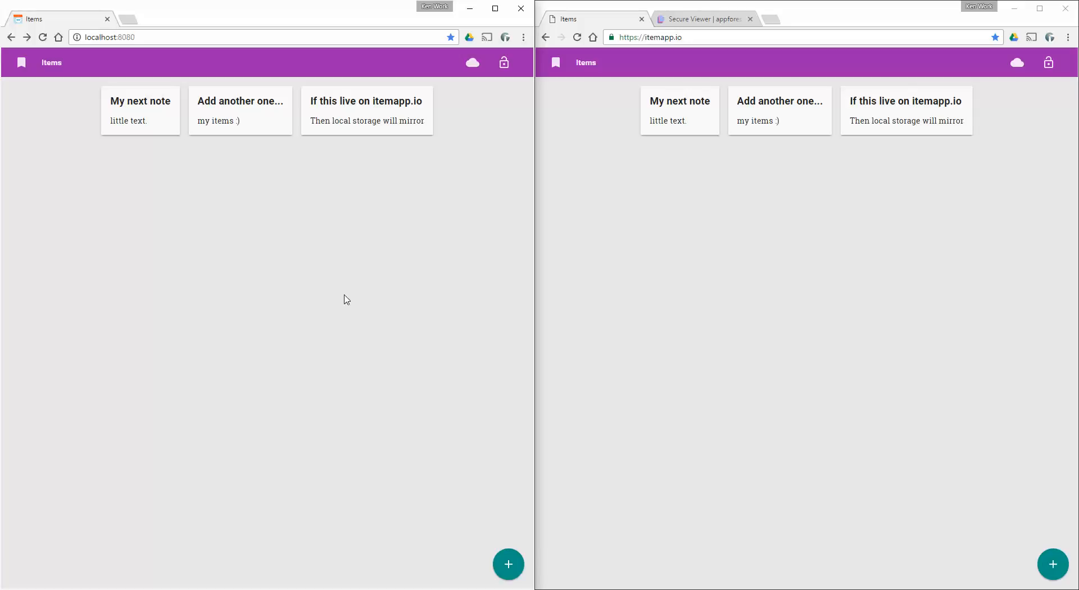
mouse_move(410, 362)
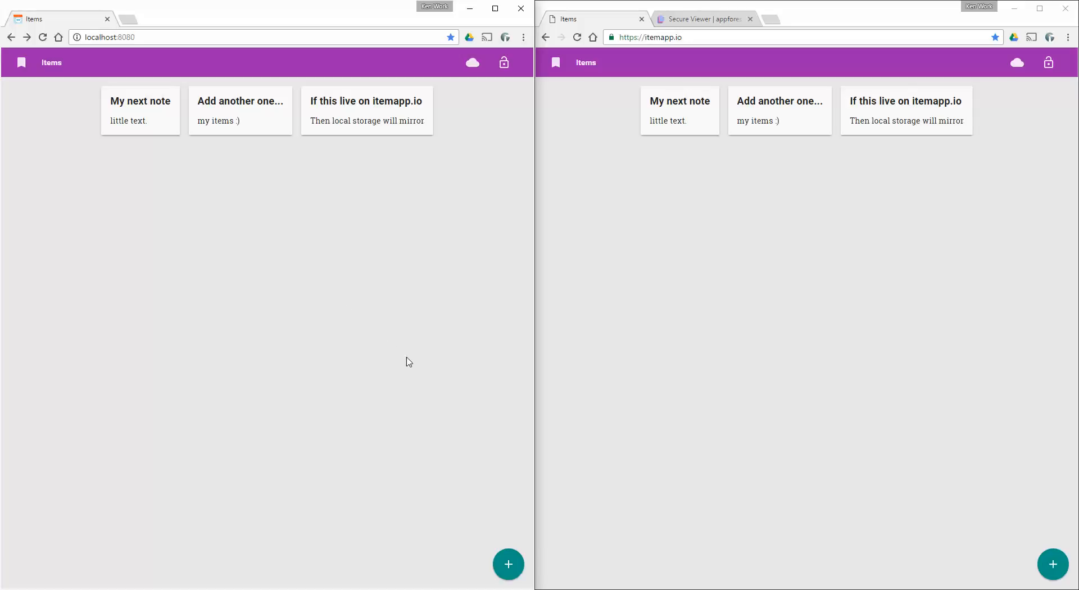
mouse_move(404, 359)
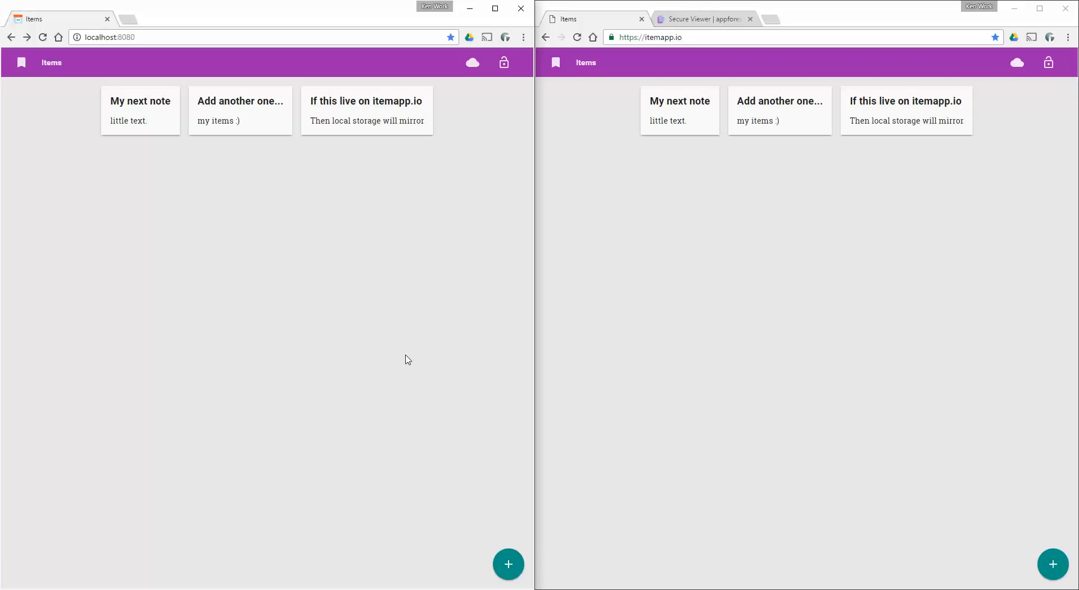
Start a new blank note in the localhost window.
click(140, 110)
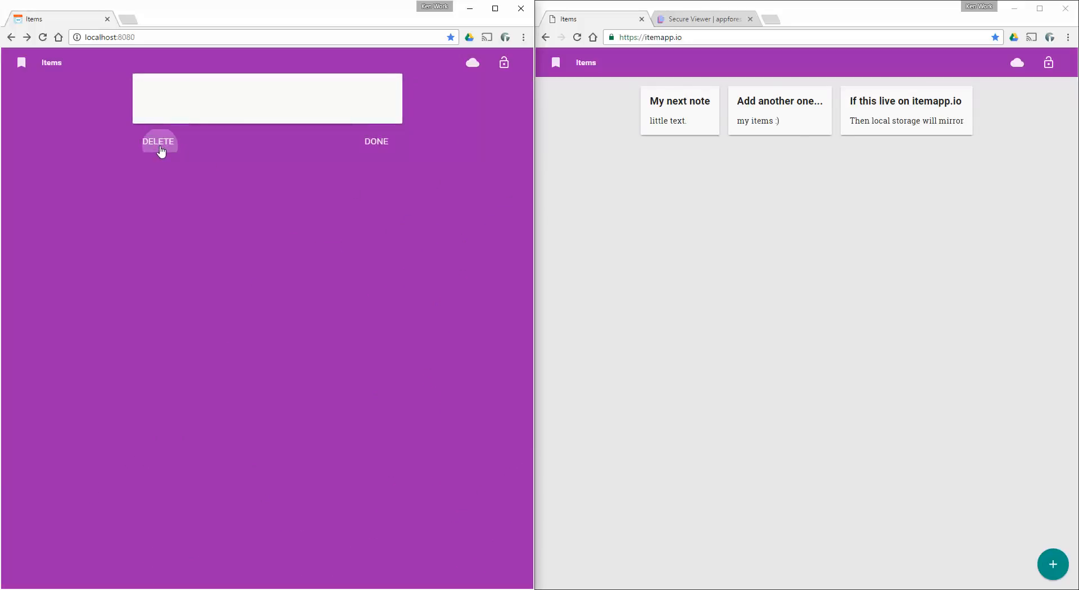